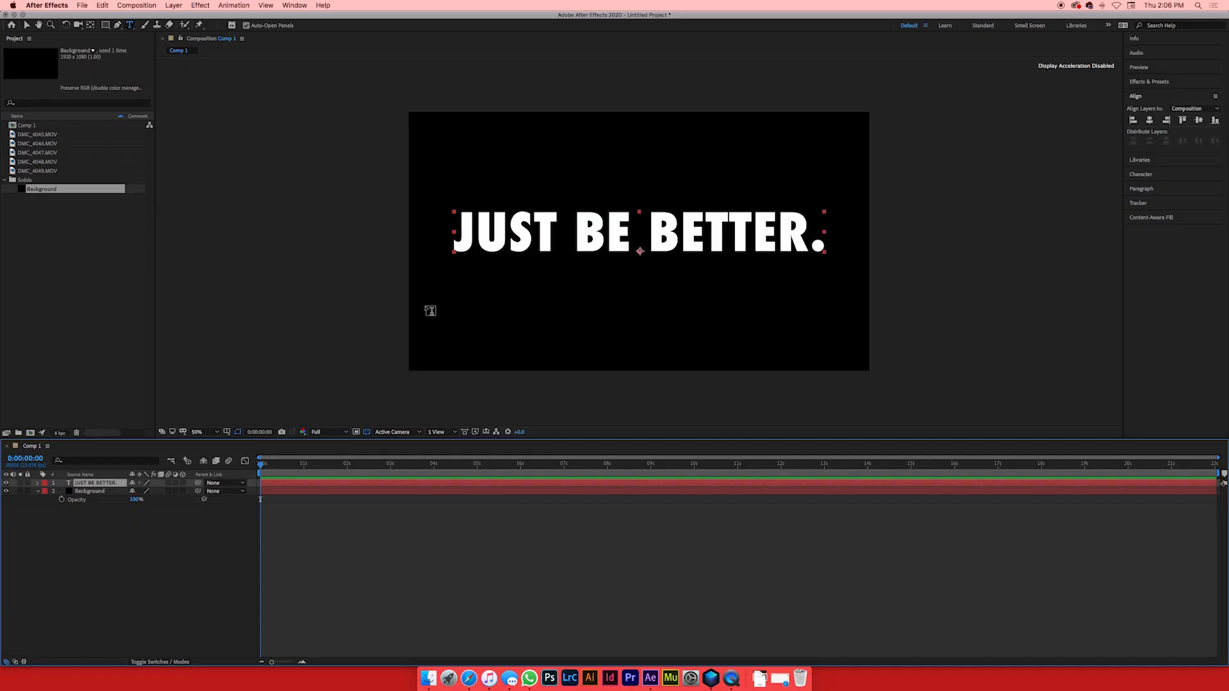
mouse_move(461, 288)
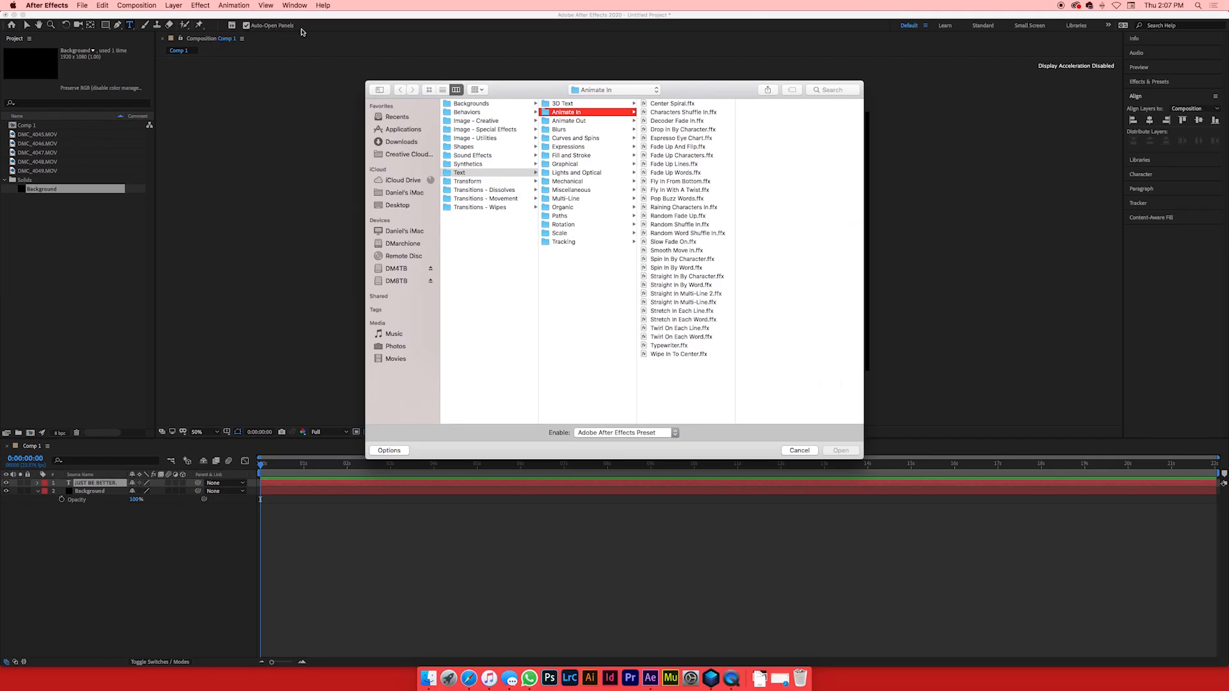
mouse_move(473, 112)
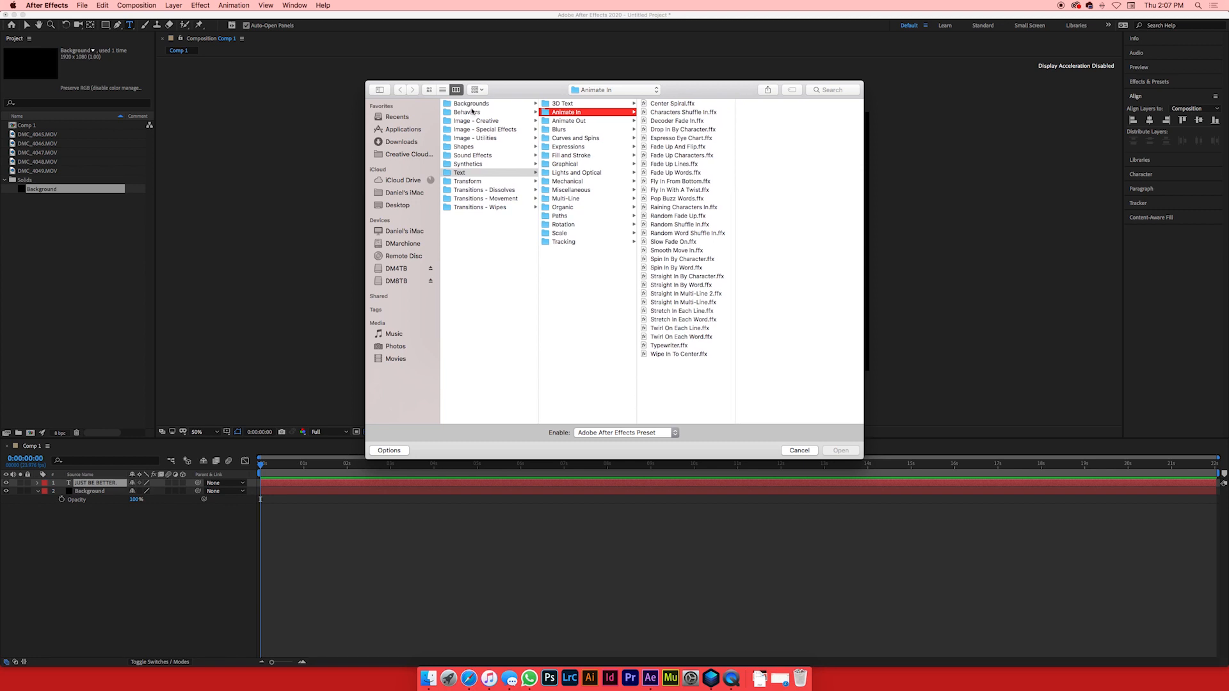
Apply the Typewriter.ffx preset from Text > Animate In to the JUST BE BETTER. layer.
click(460, 173)
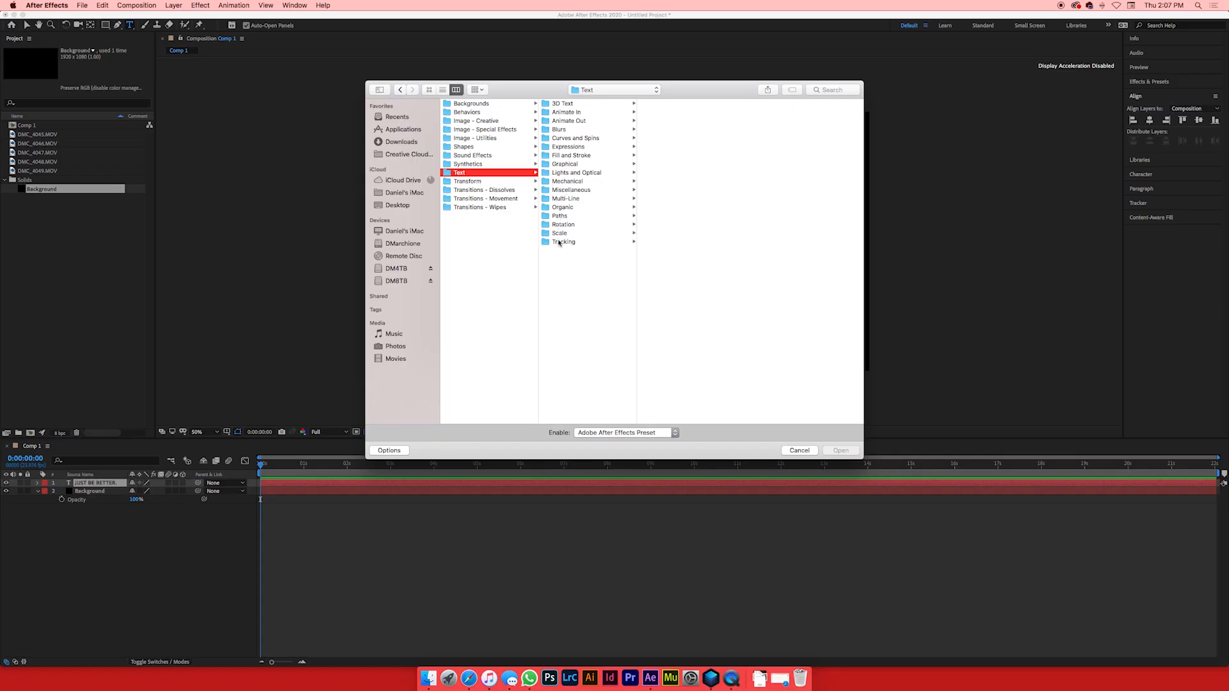
click(565, 111)
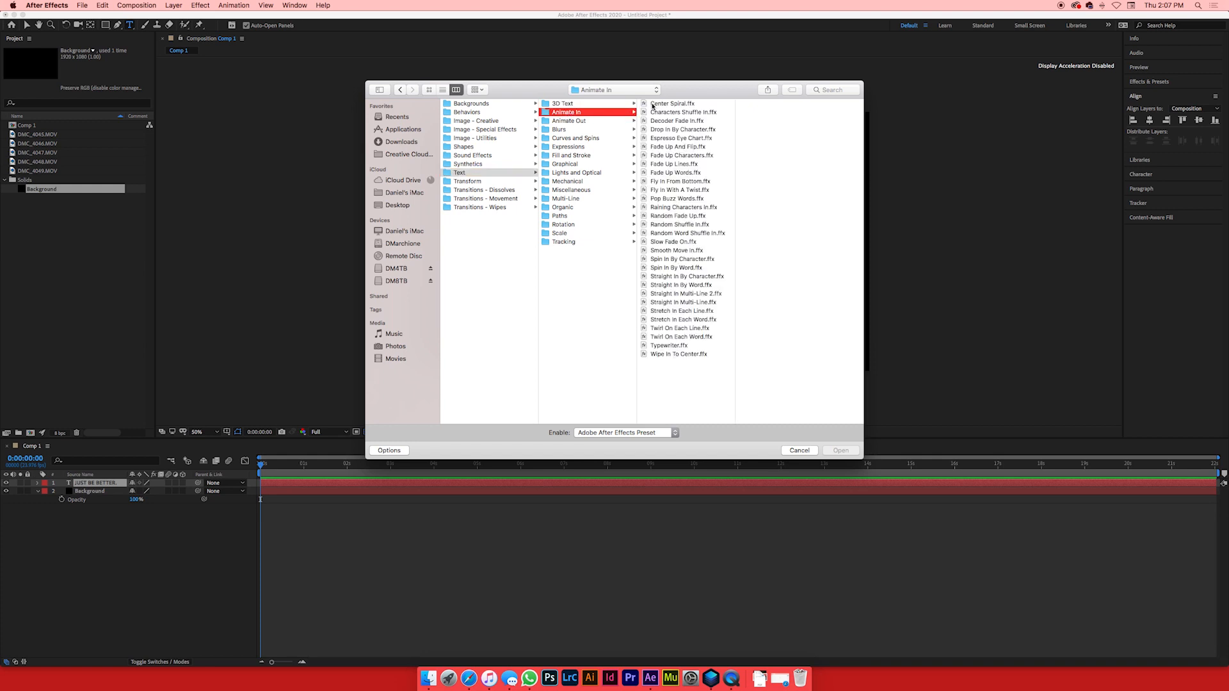
mouse_move(665, 319)
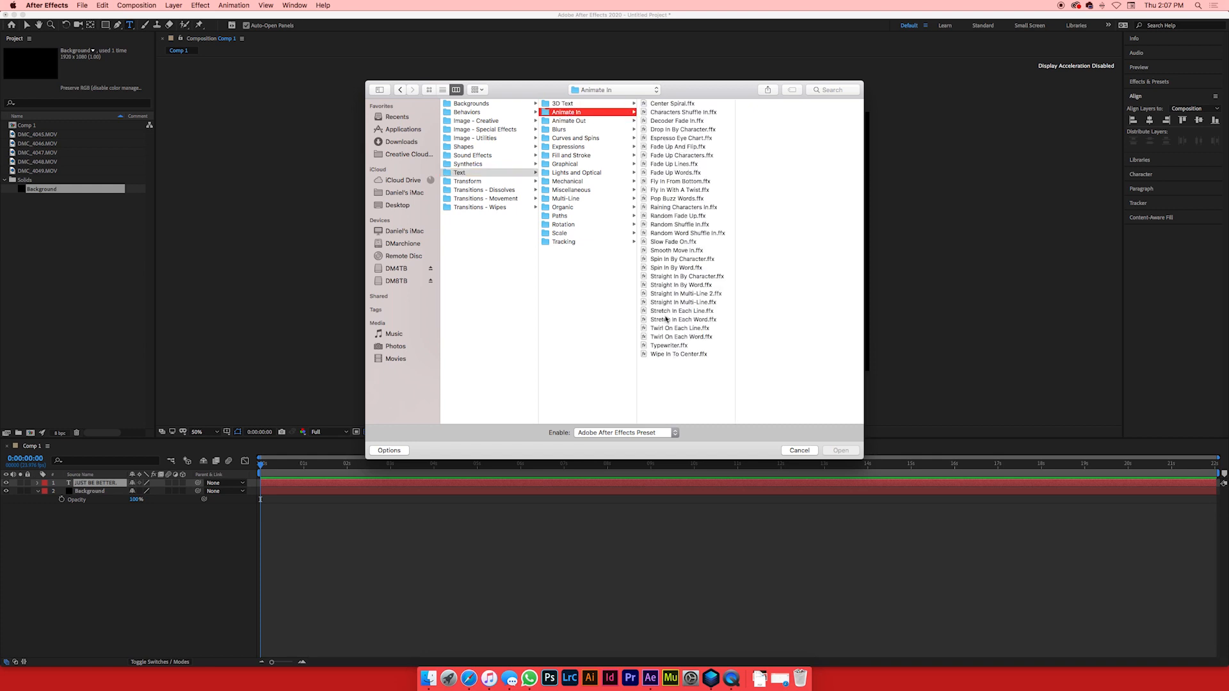
click(668, 346)
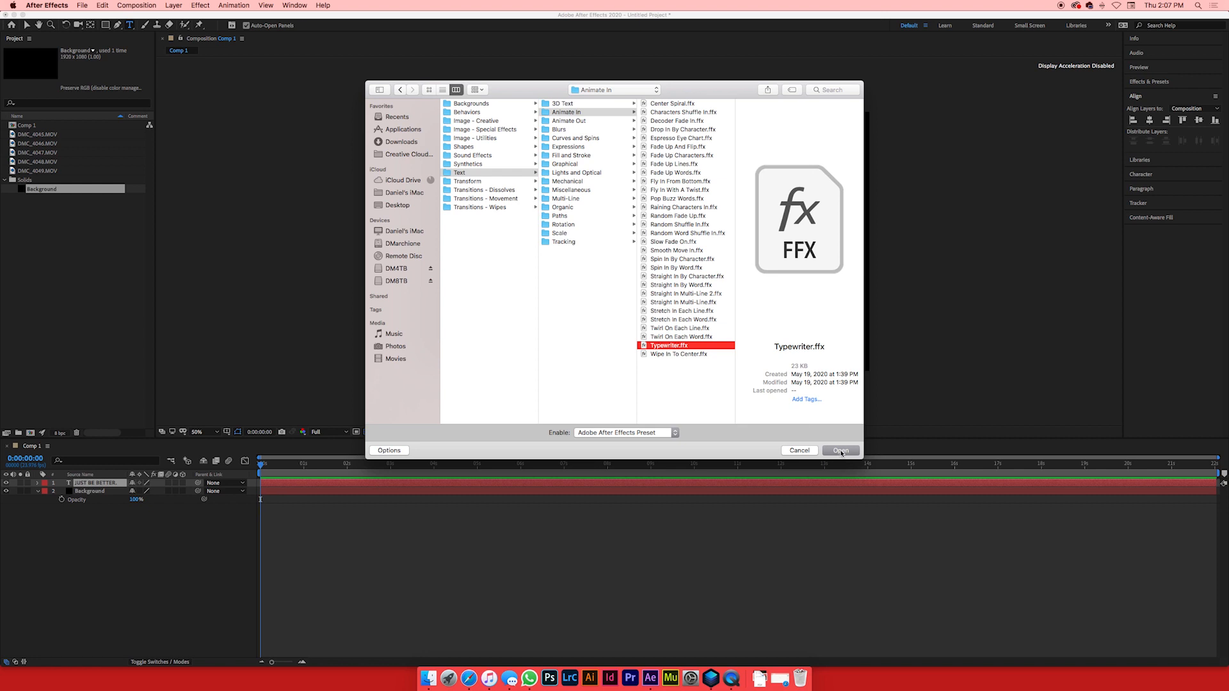
click(840, 450)
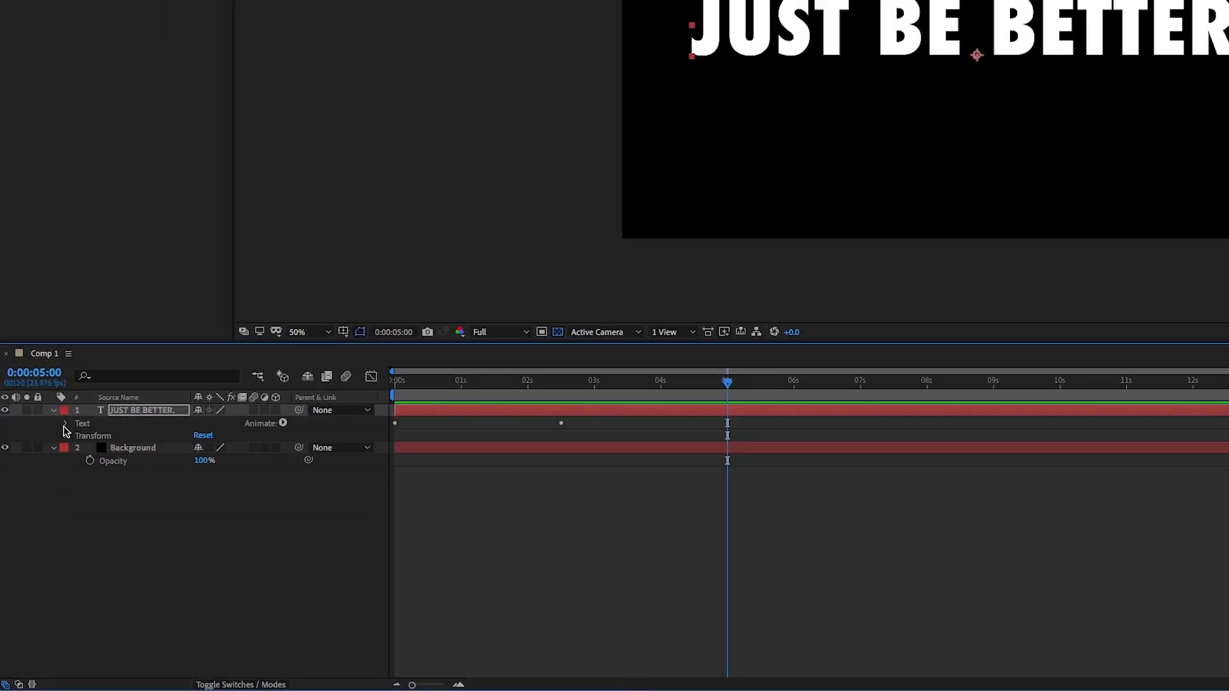
Expand Text, Animator 1 and Range Selector 1 to show the Start keyframes, with time at the beginning.
click(66, 423)
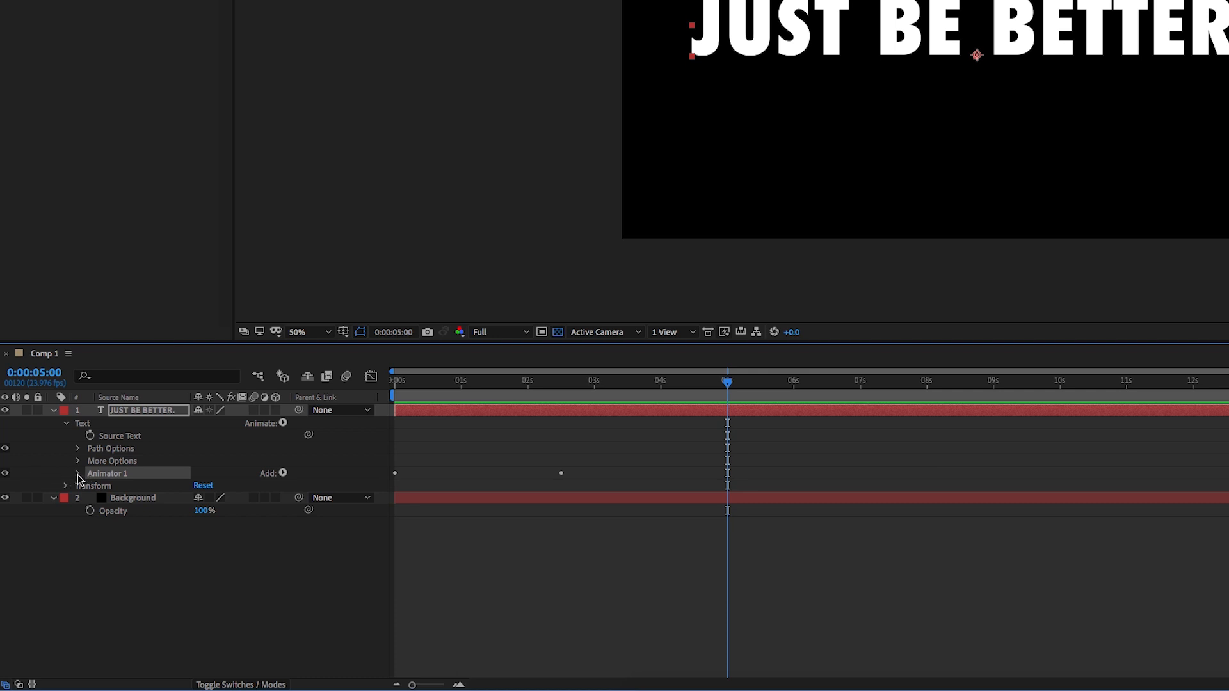
click(78, 474)
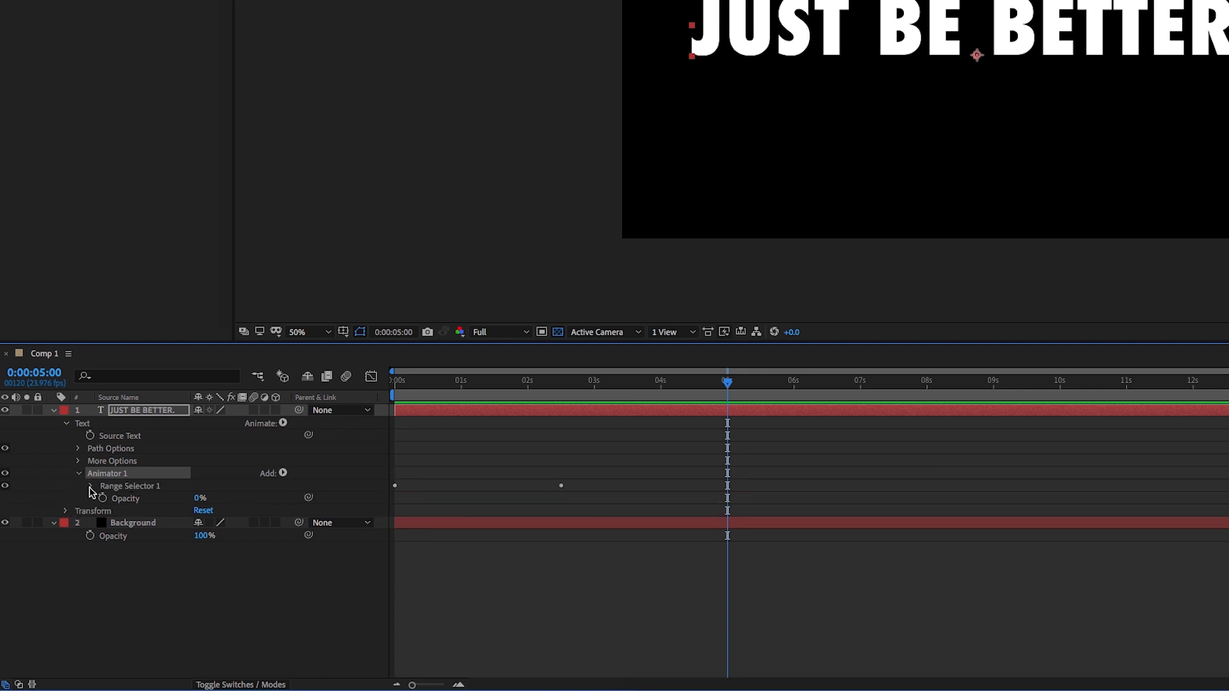
click(91, 486)
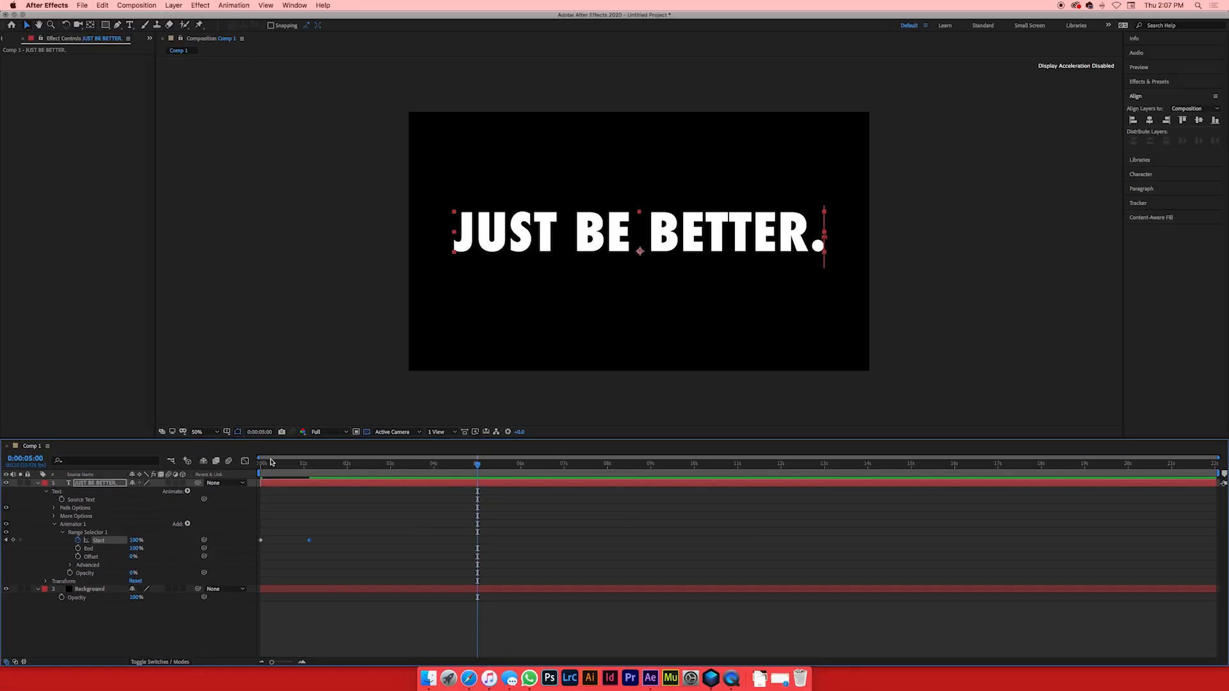
click(262, 462)
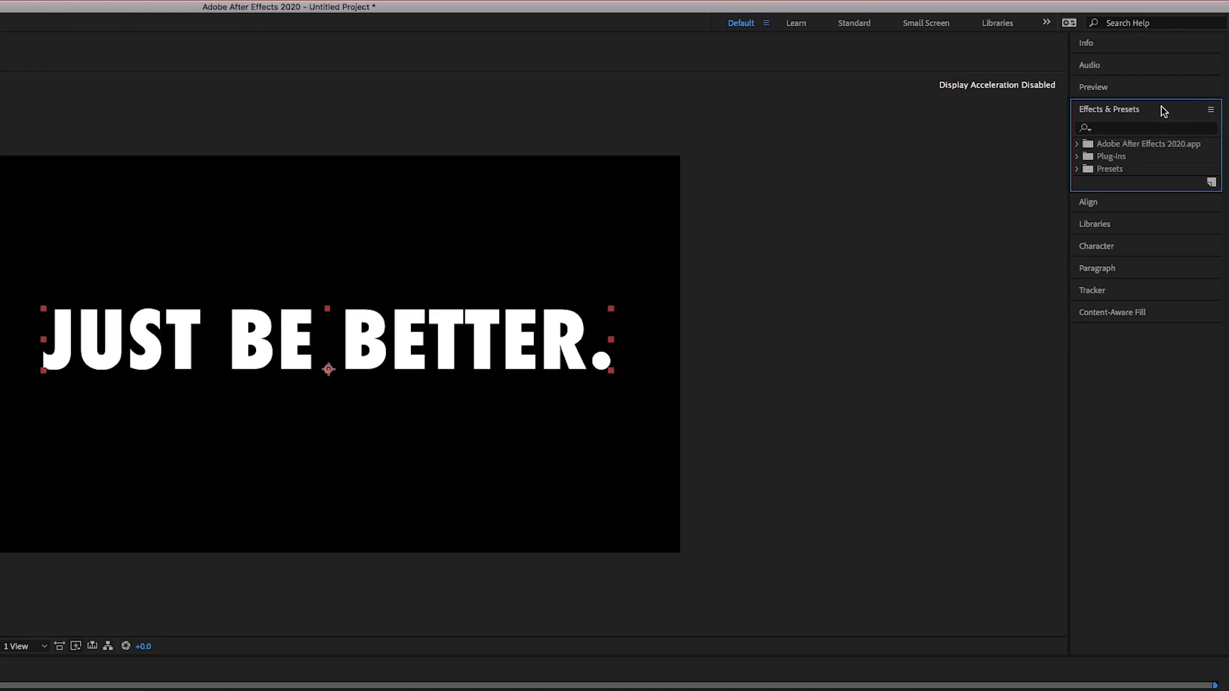
Search 'shatt' in Effects & Presets to find Shatter for the text layer.
text(s)
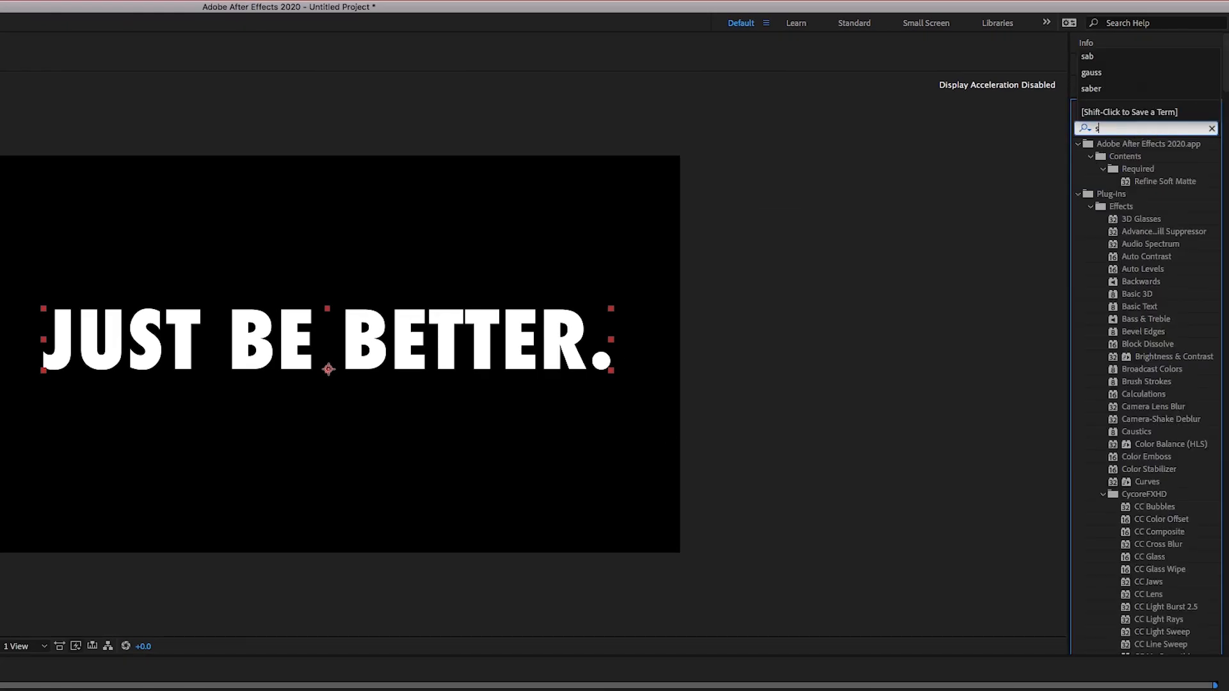
text(hatt)
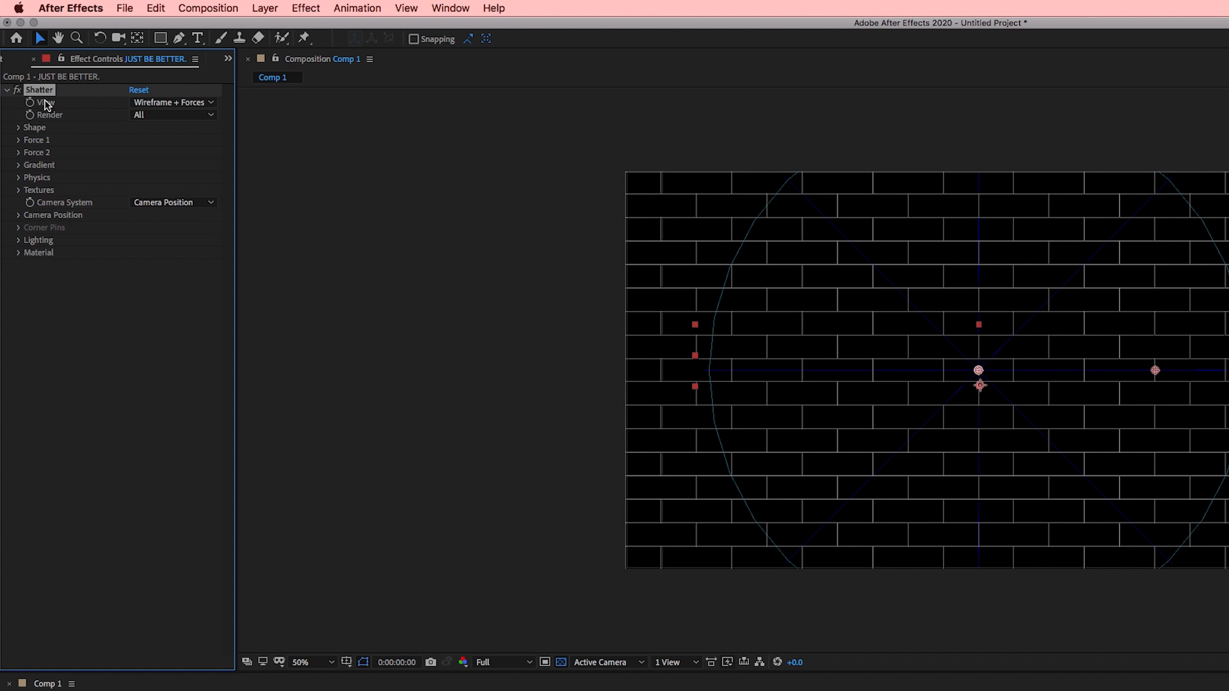
Set Shatter View to Rendered and its Shape pattern to Glass.
click(173, 102)
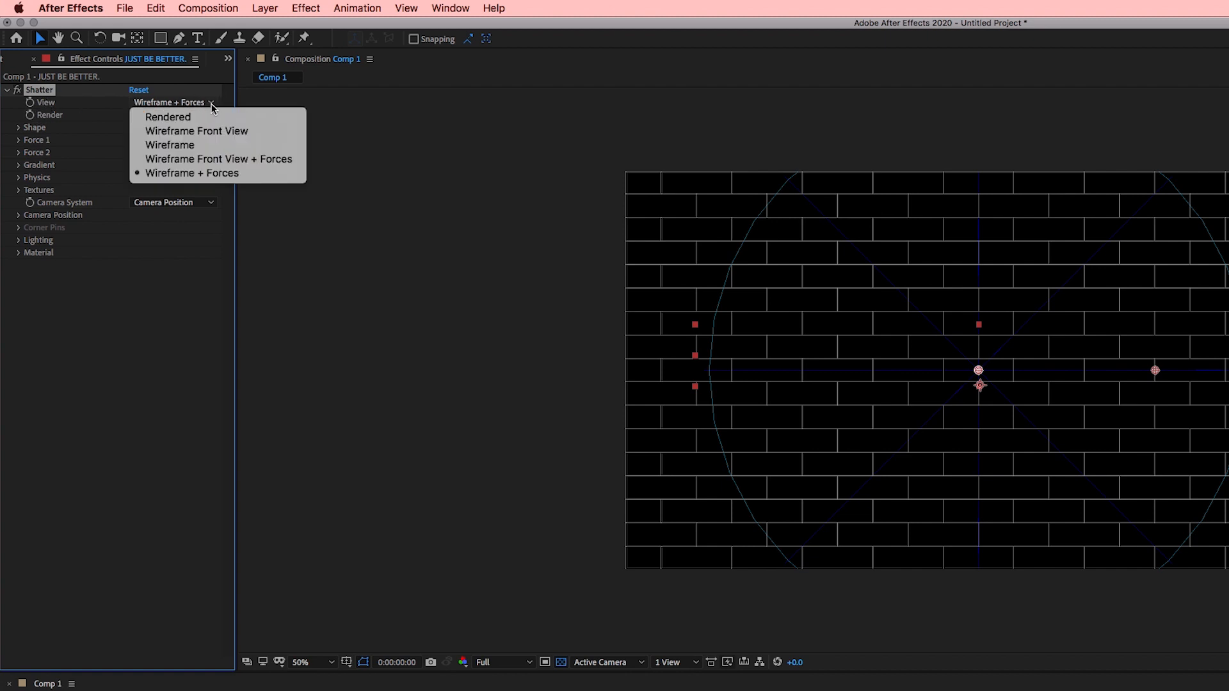
click(168, 117)
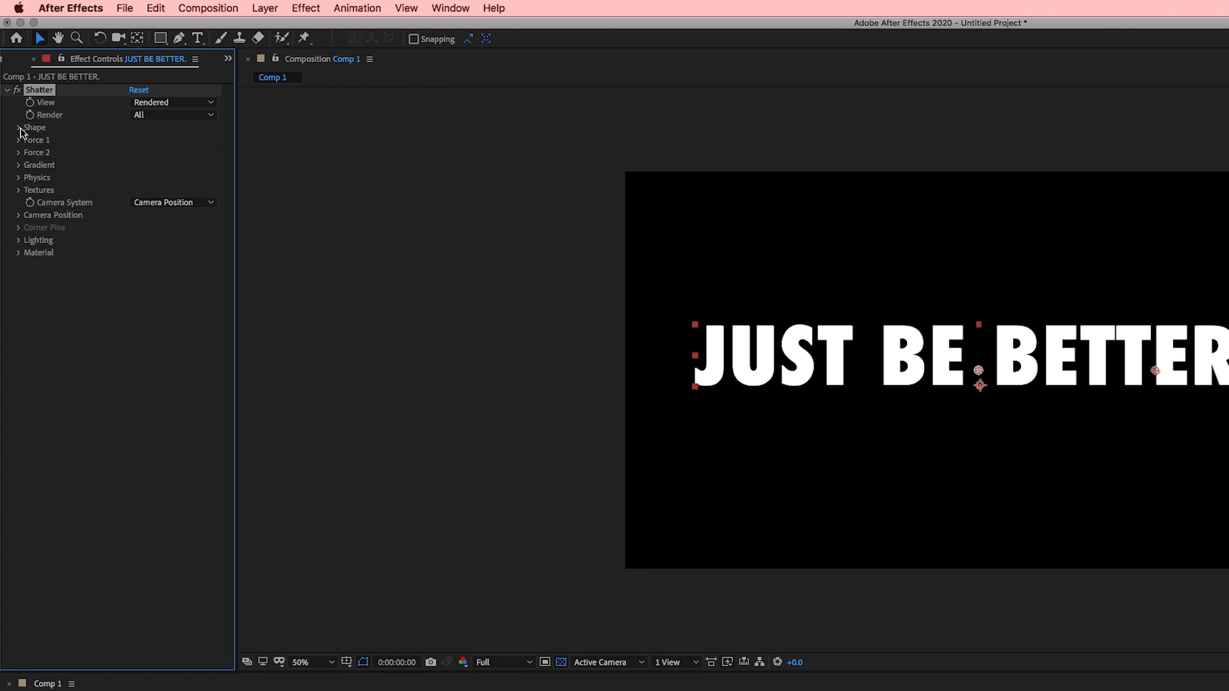
click(17, 126)
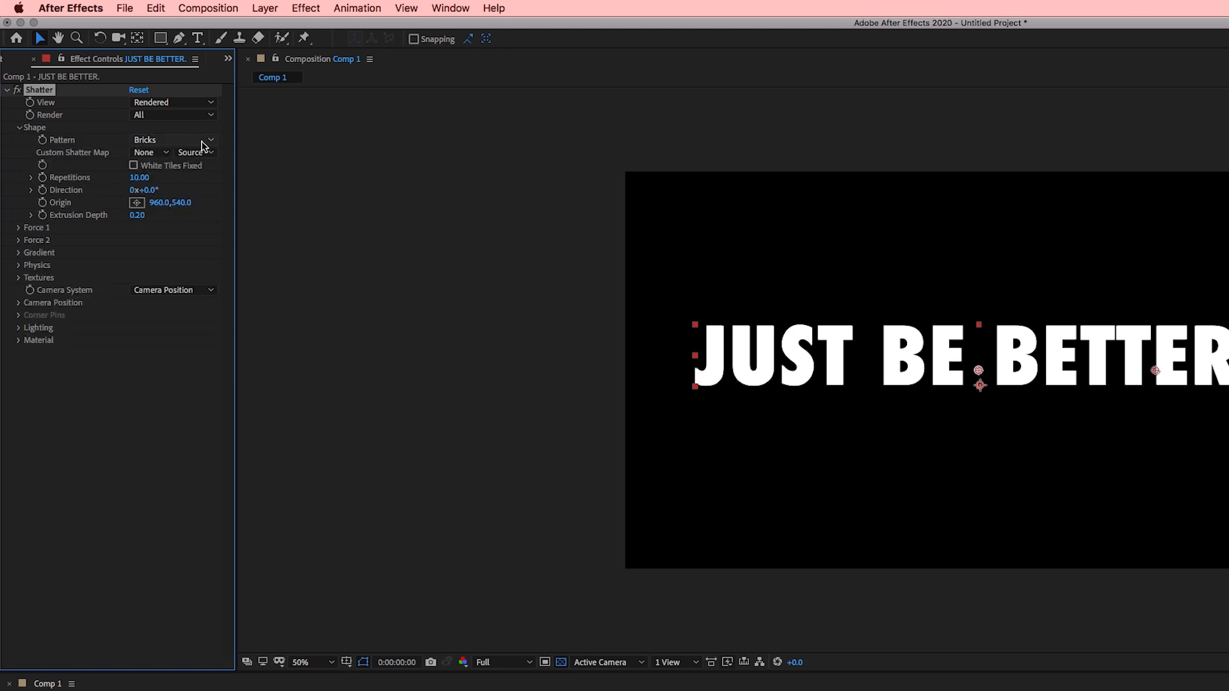
click(173, 140)
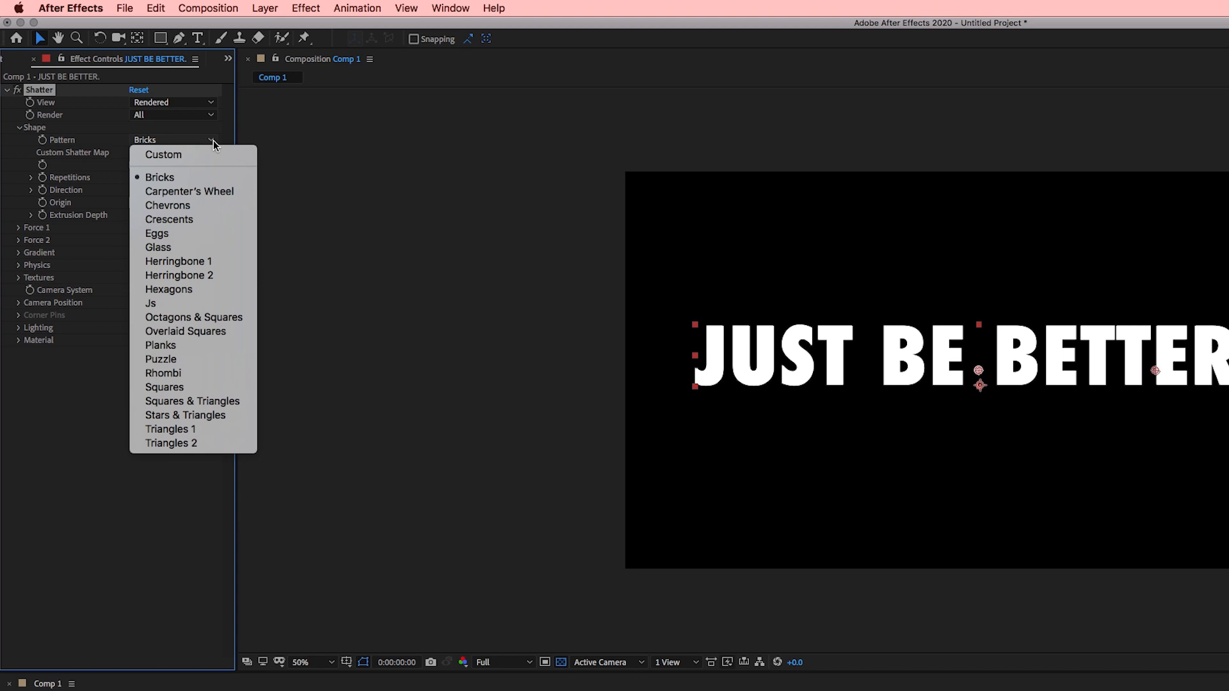
mouse_move(185, 415)
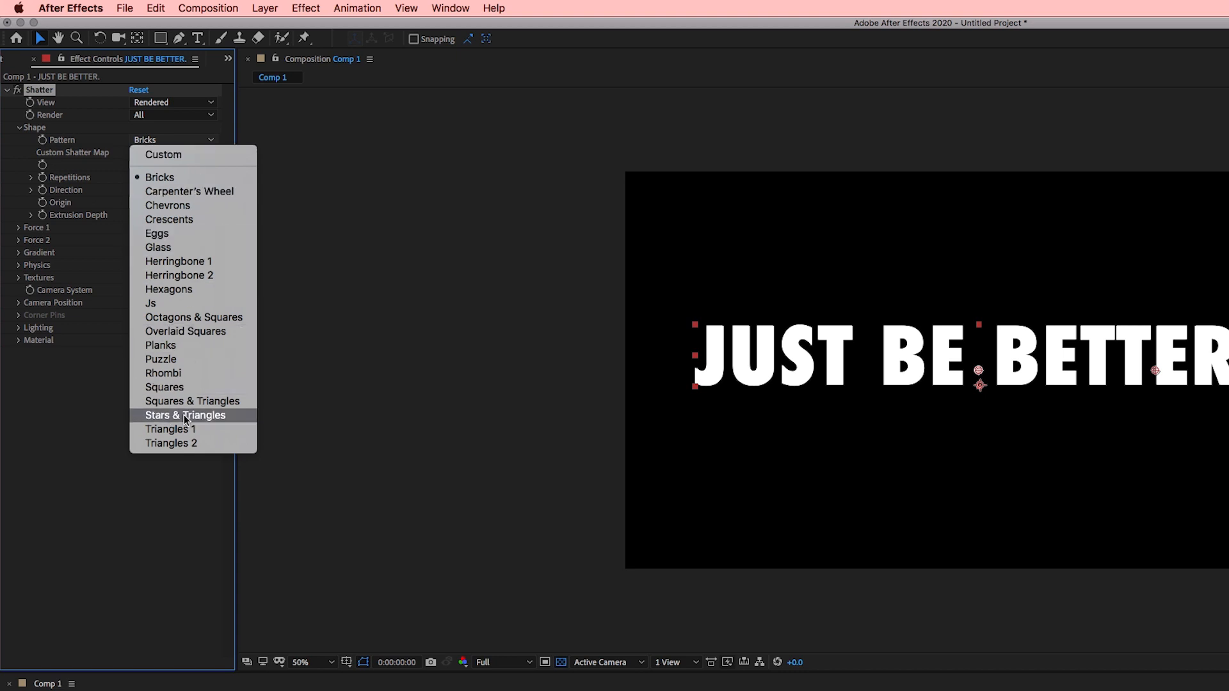
mouse_move(194, 252)
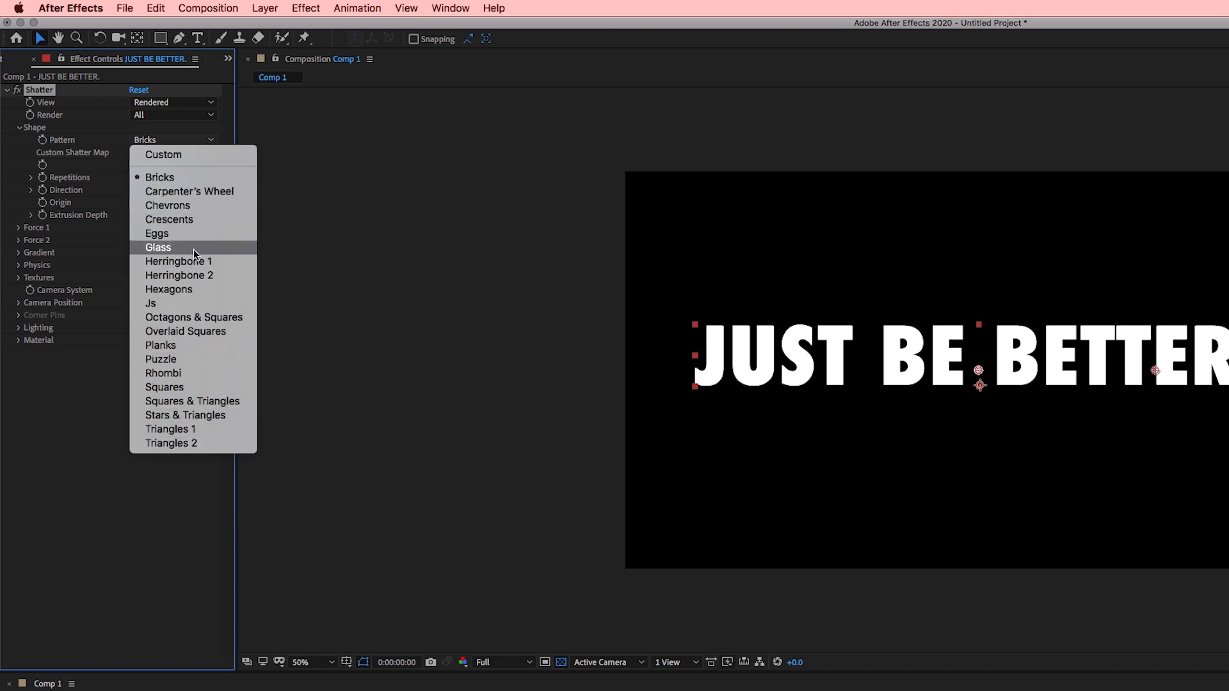
click(158, 247)
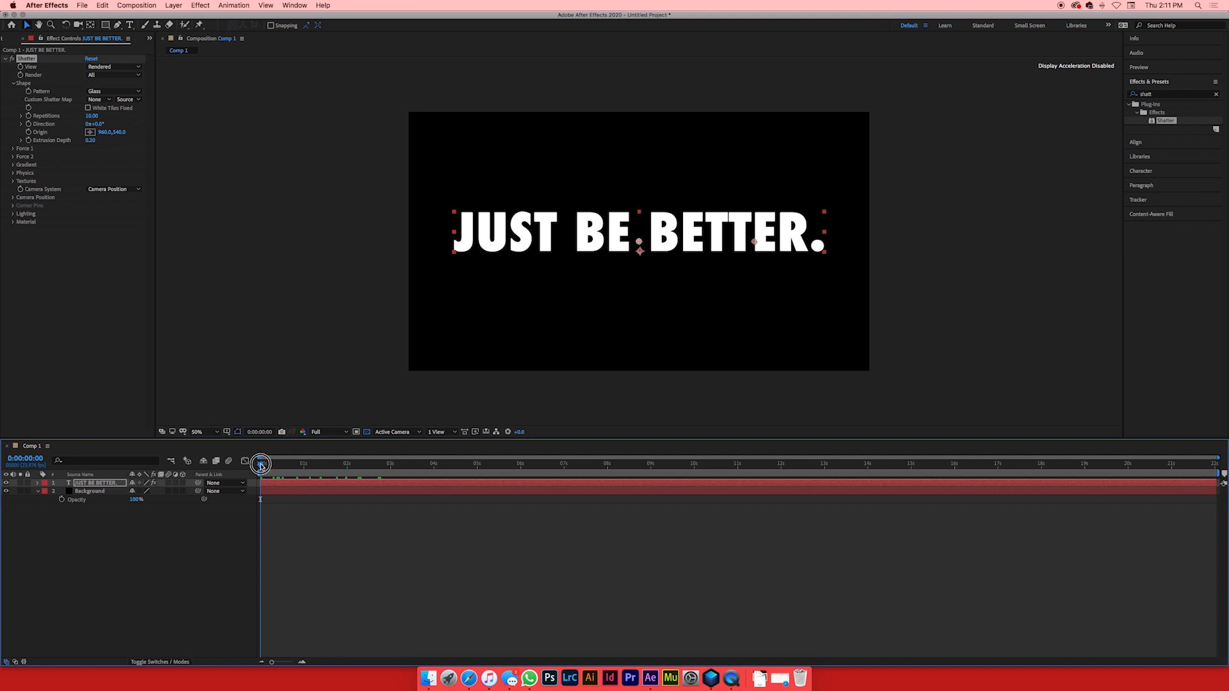
Scrub from the start to preview JUST BE BETTER. breaking into glass shards.
click(264, 464)
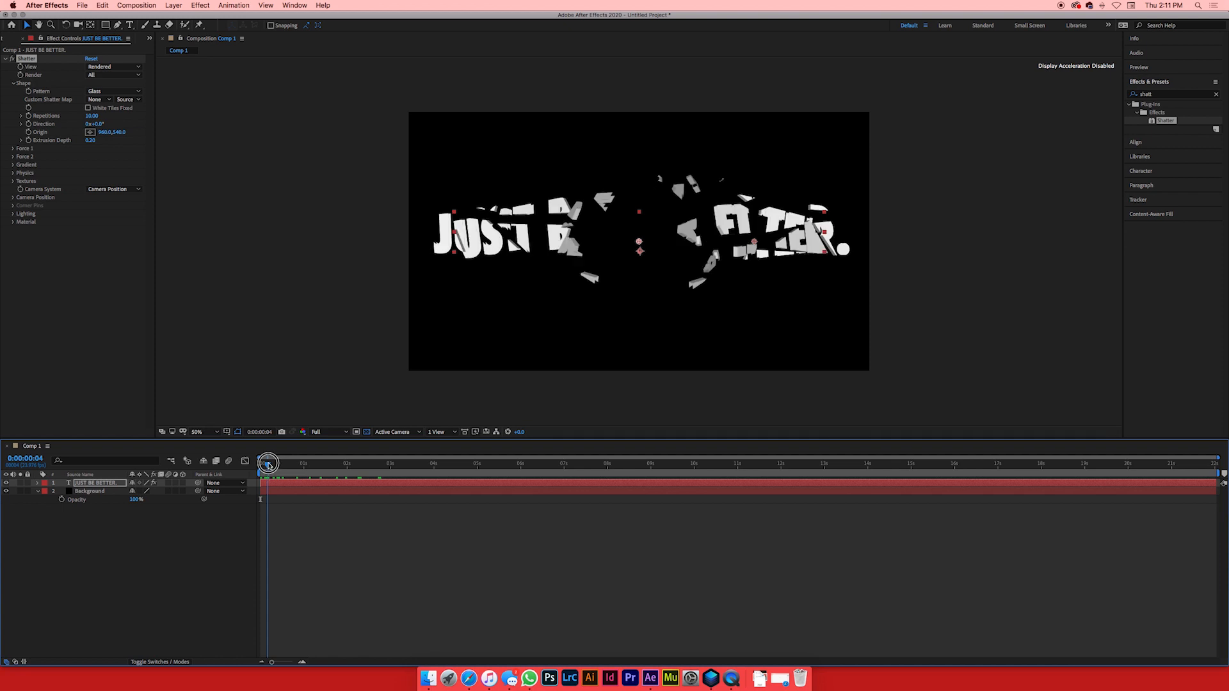
drag(269, 462, 263, 462)
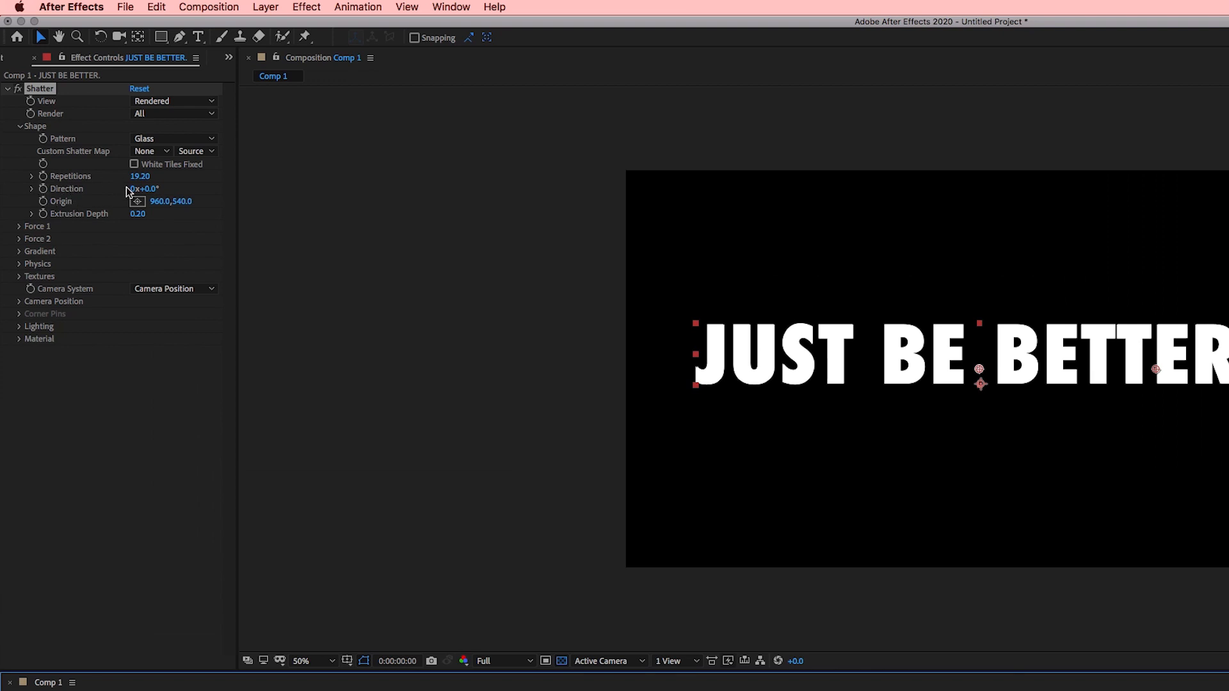
Inspect the Shatter force settings, preview the shattering again and return to frame 0.
drag(140, 175, 157, 175)
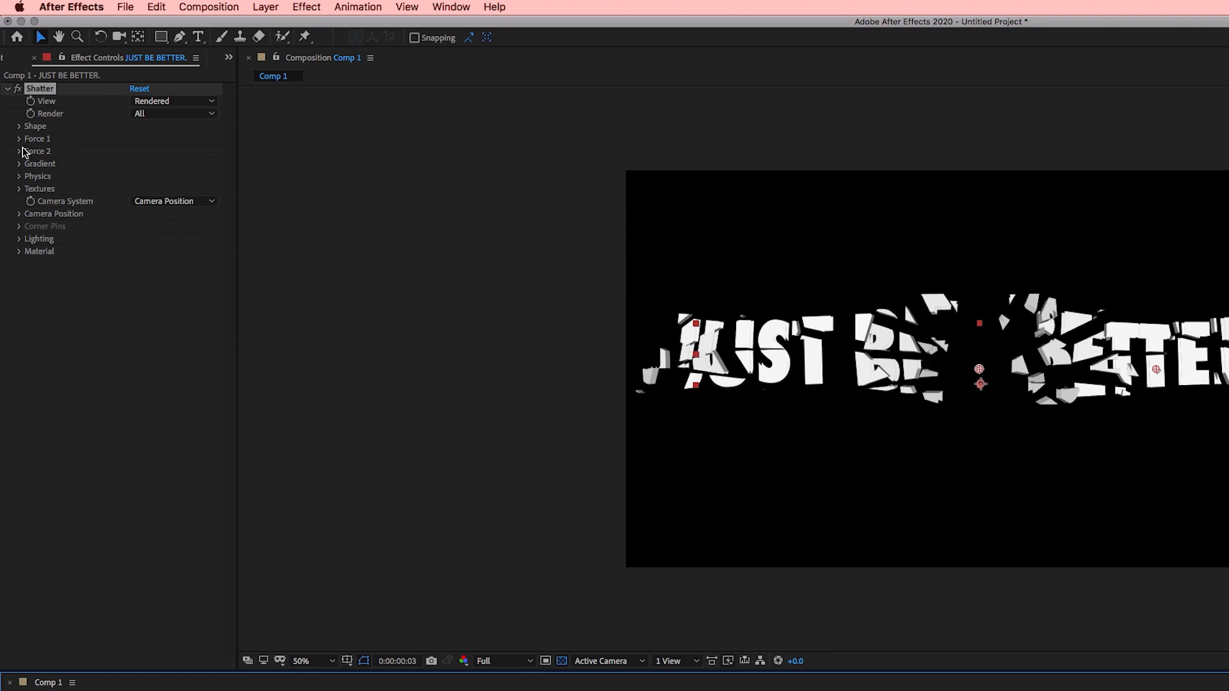
click(37, 138)
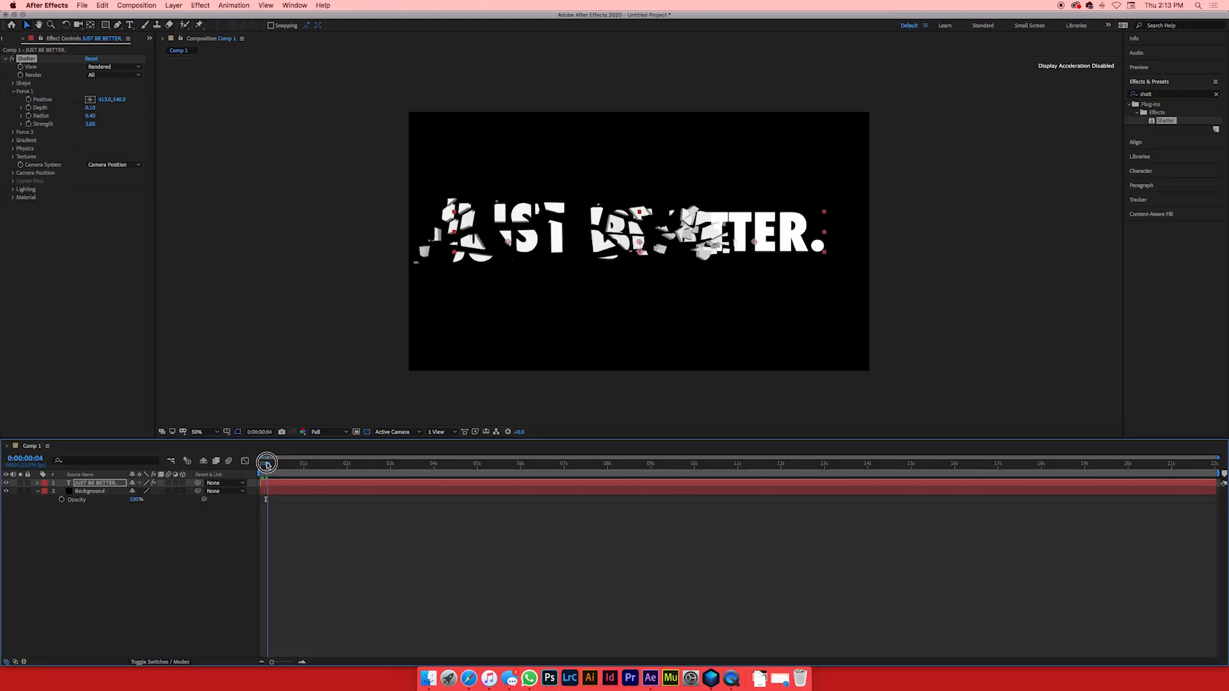
drag(267, 462, 252, 462)
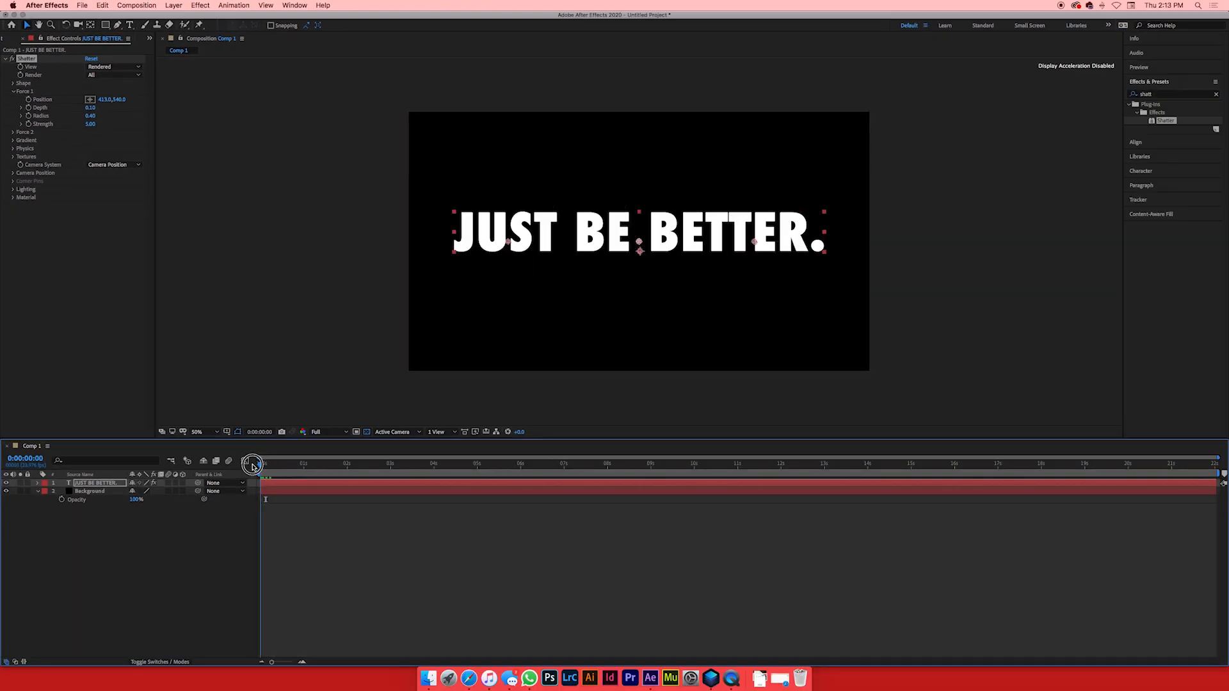
drag(254, 464, 271, 463)
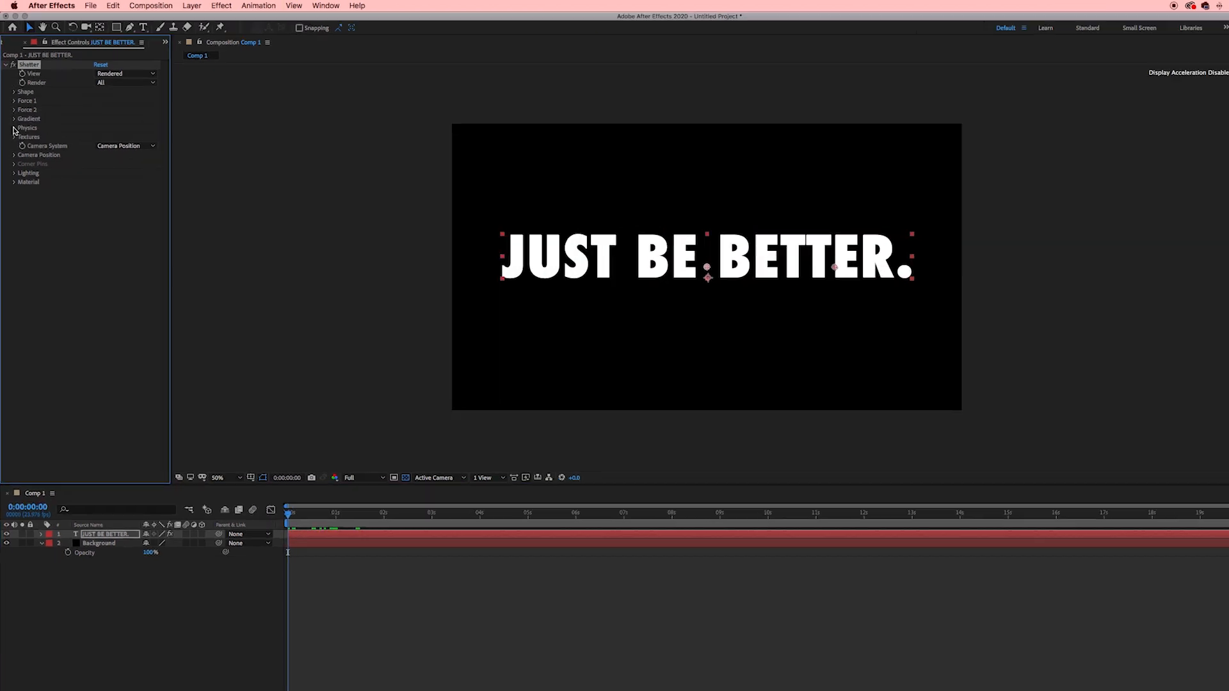
click(13, 128)
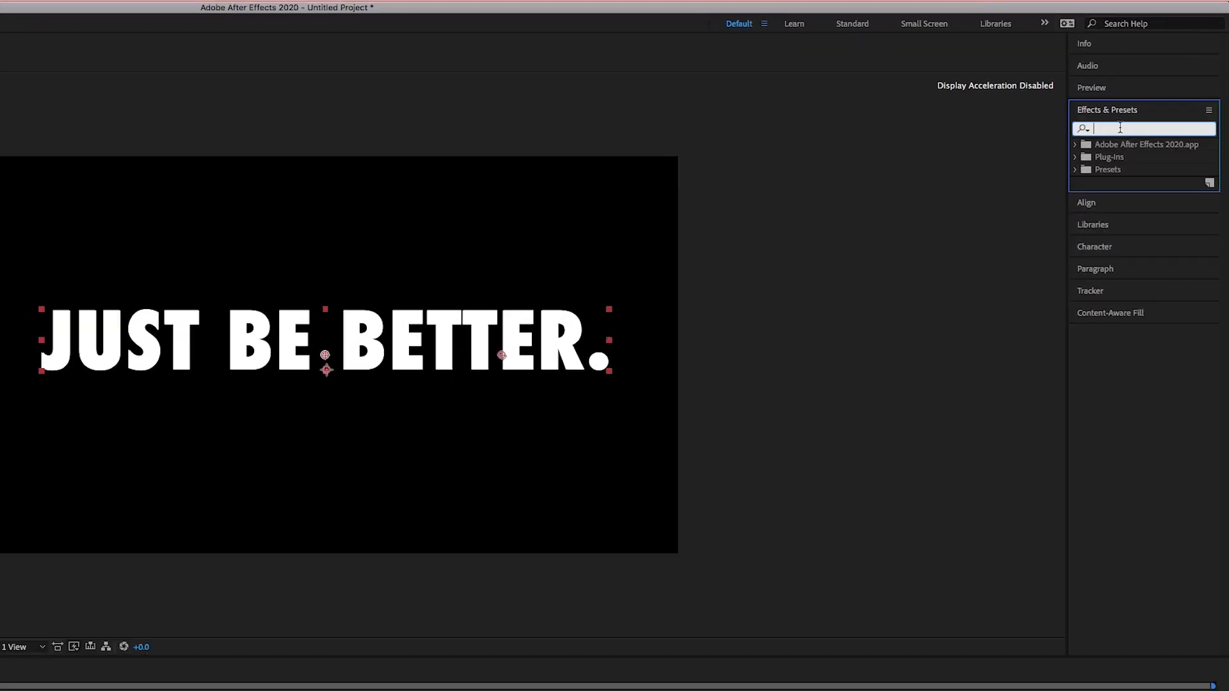
Find 'force motion' and add CC Force Motion Blur beneath Shatter on the text layer.
text(force motion)
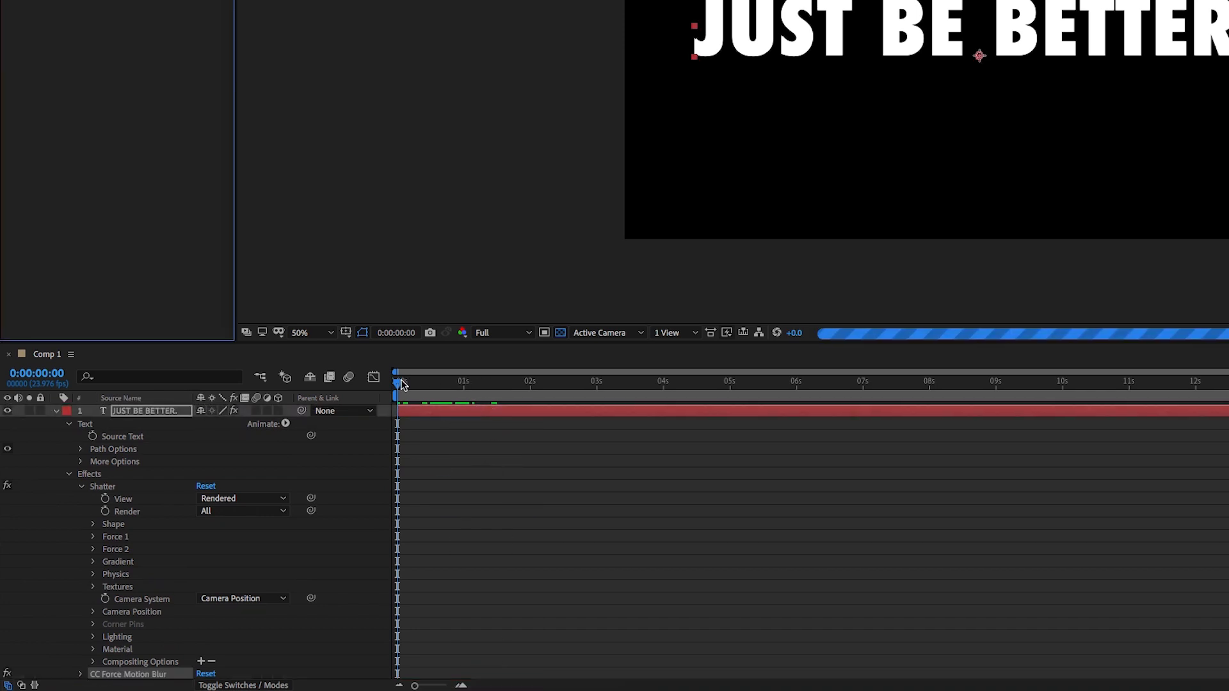
click(397, 385)
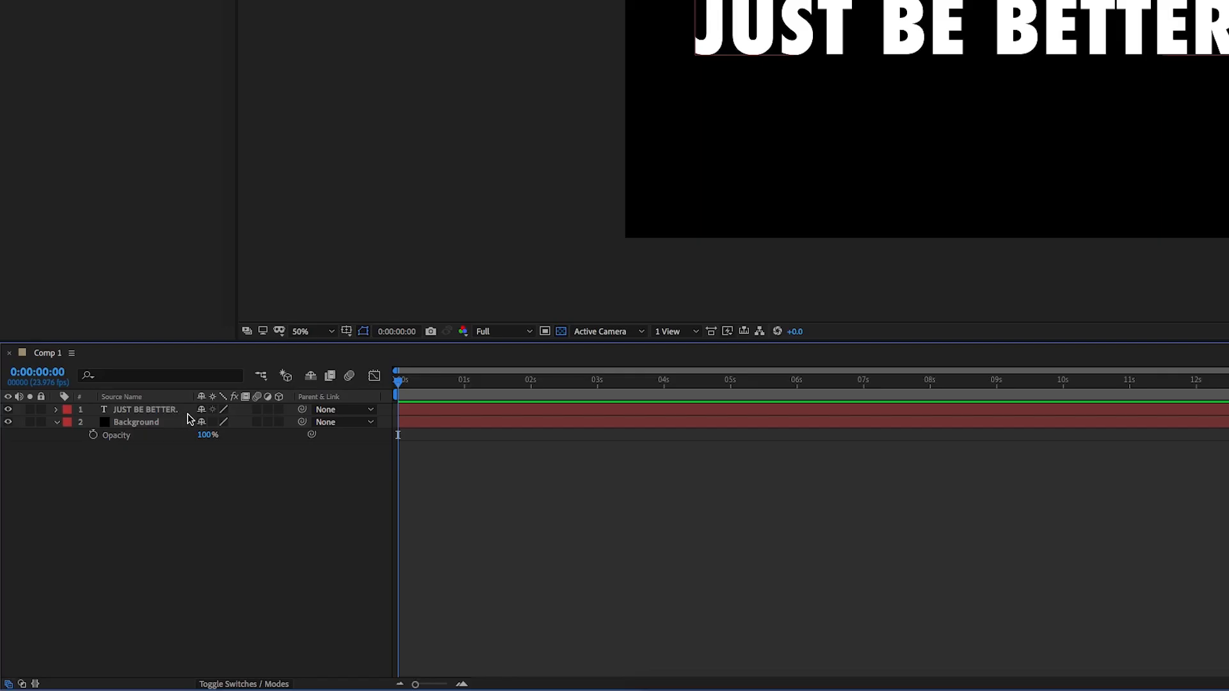
Convert the text to a 'JUST BE… Outlines' shape layer and remove the original text layer.
right_click(145, 410)
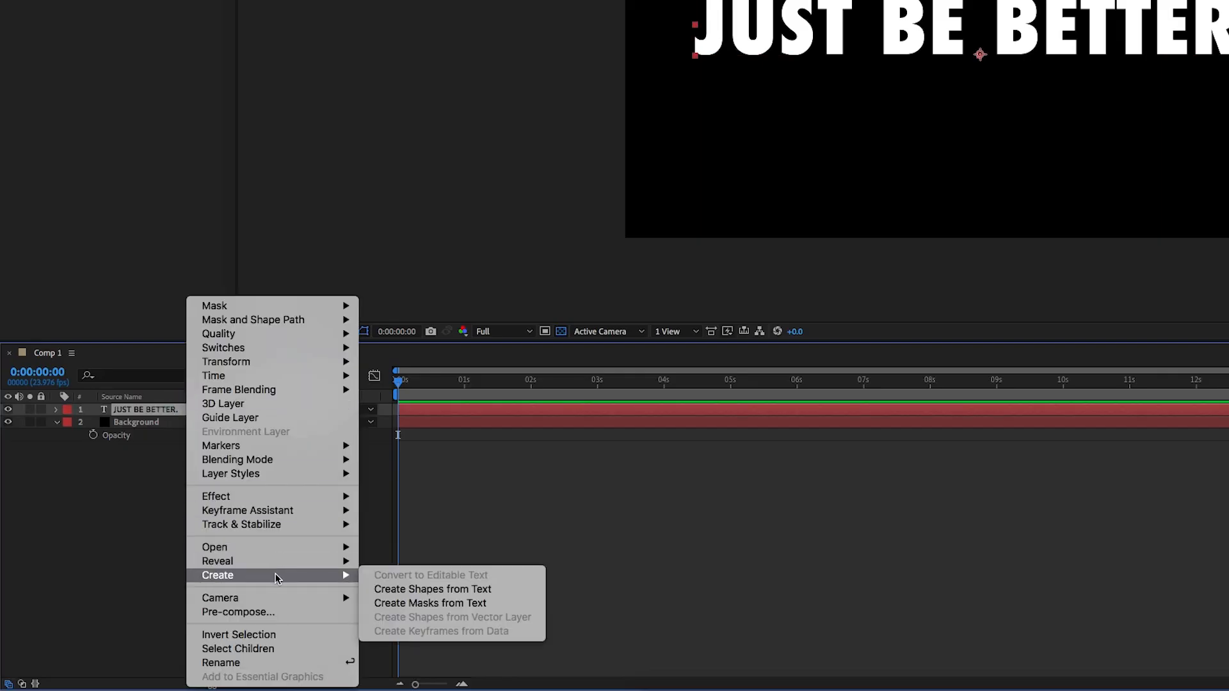
click(433, 589)
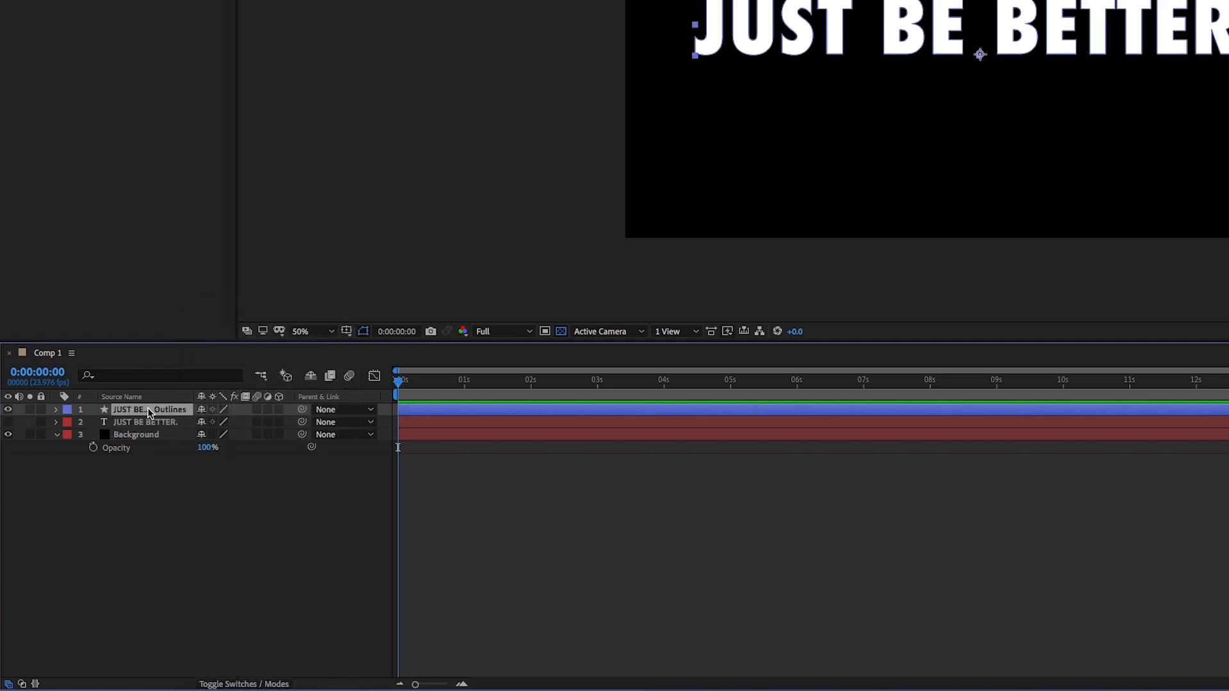
click(145, 422)
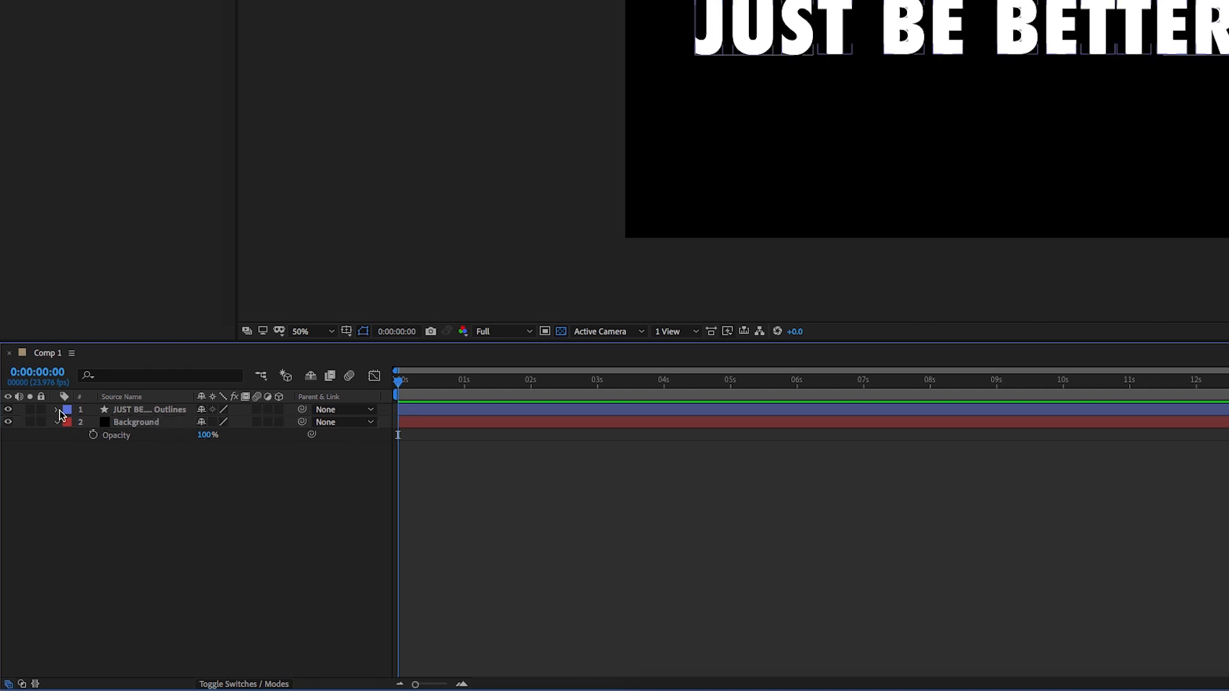
Add a Trim Paths 1 operation to the outline layer's contents and expand the letter groups.
click(57, 409)
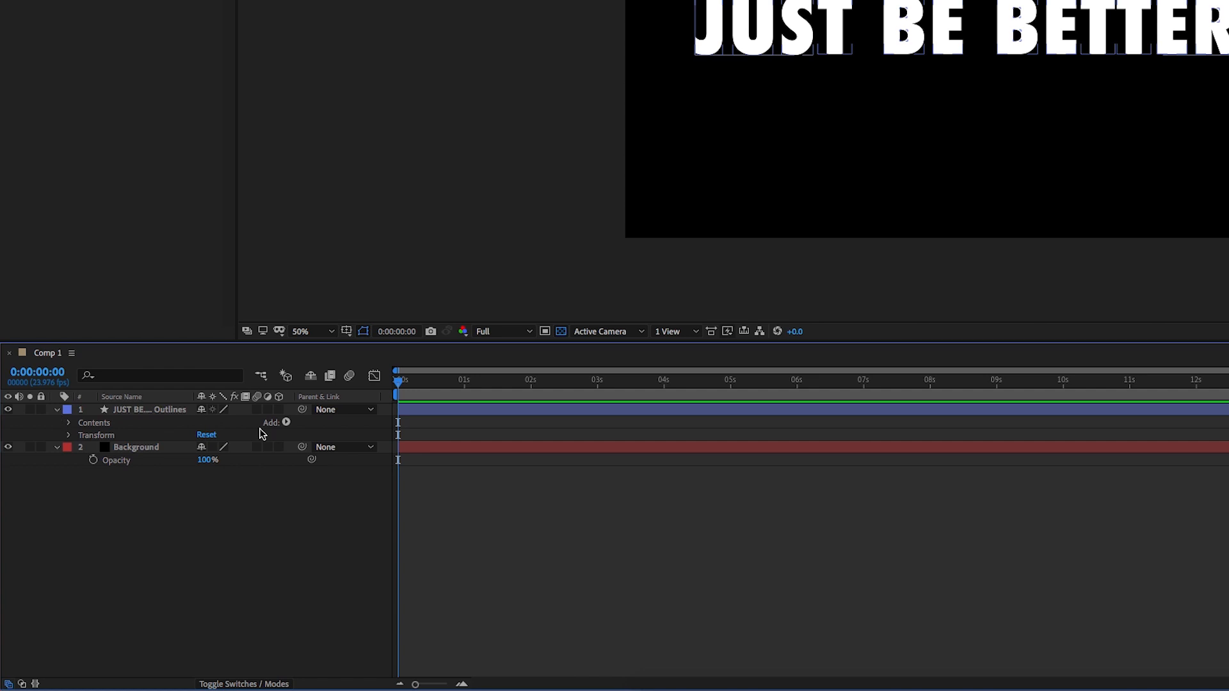
click(285, 424)
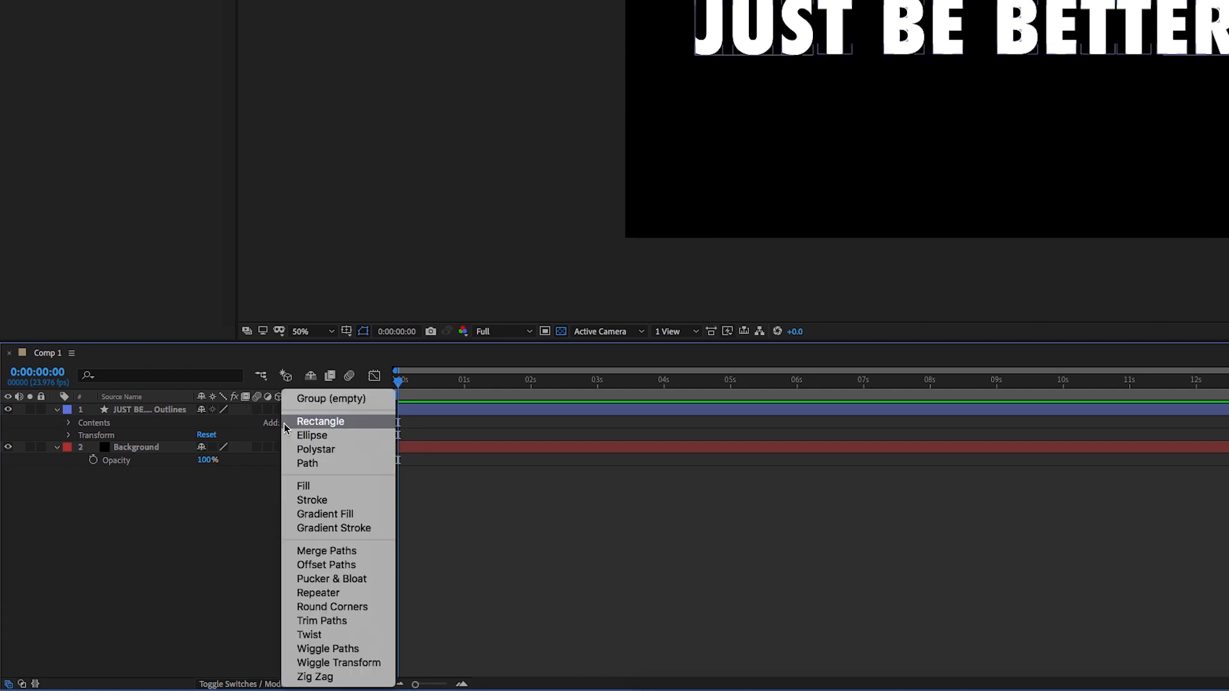
mouse_move(298, 431)
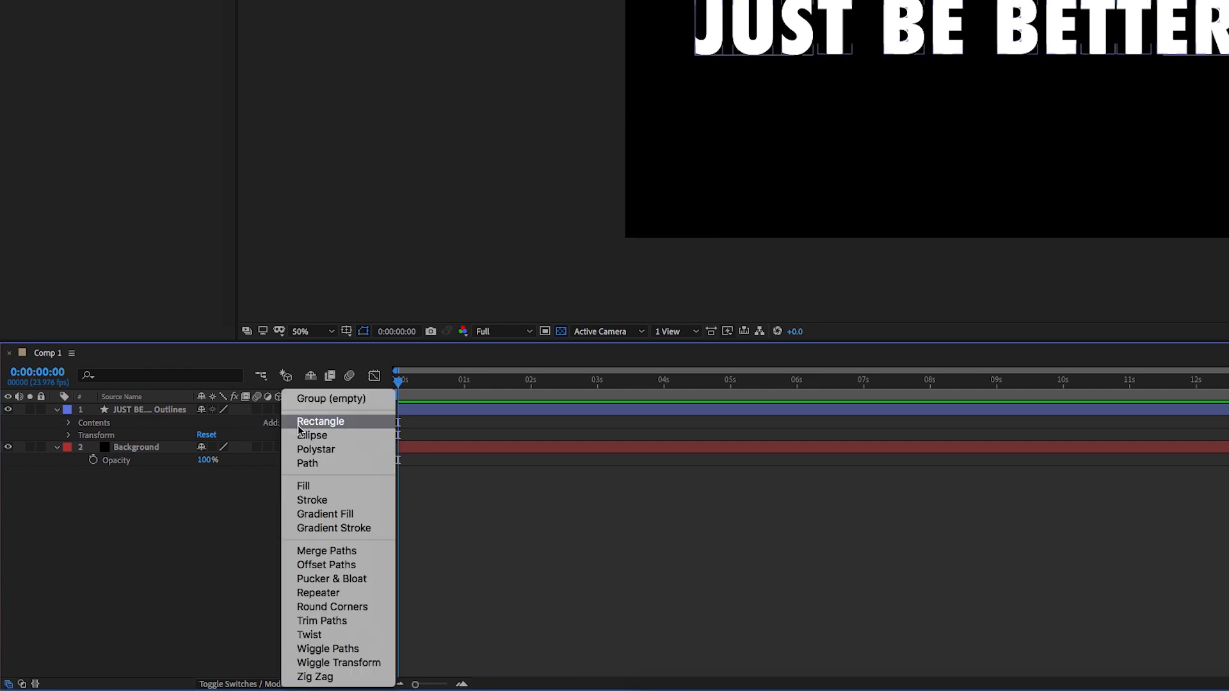
click(321, 621)
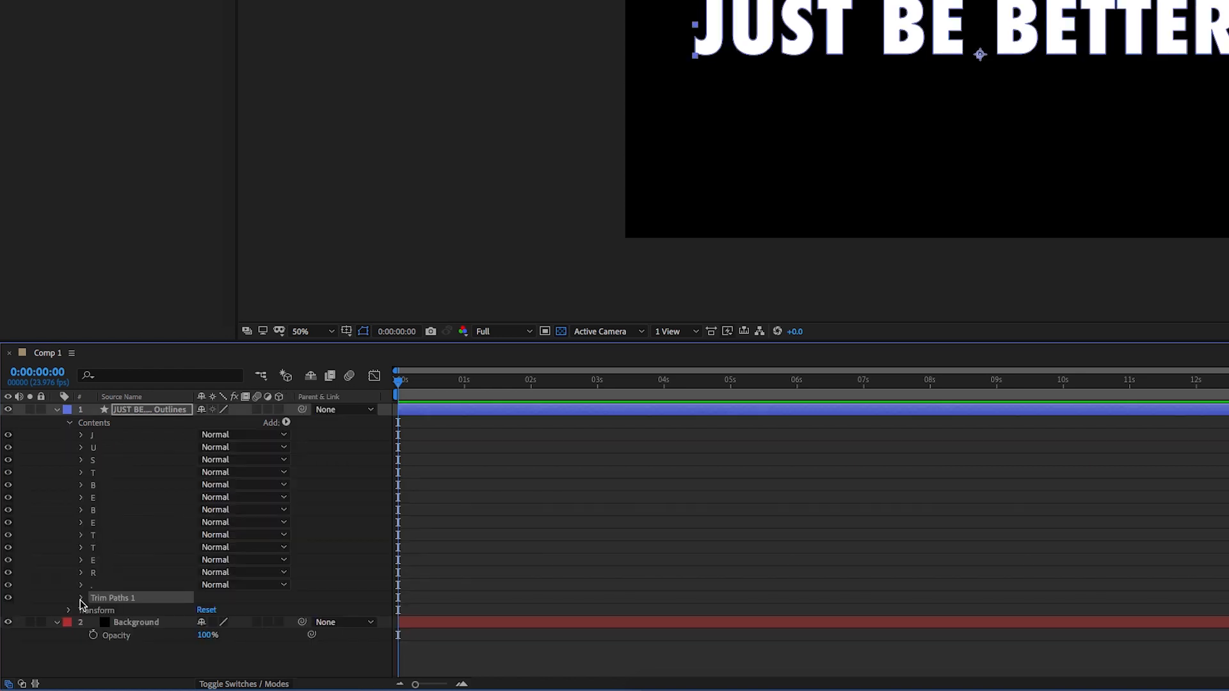
click(81, 598)
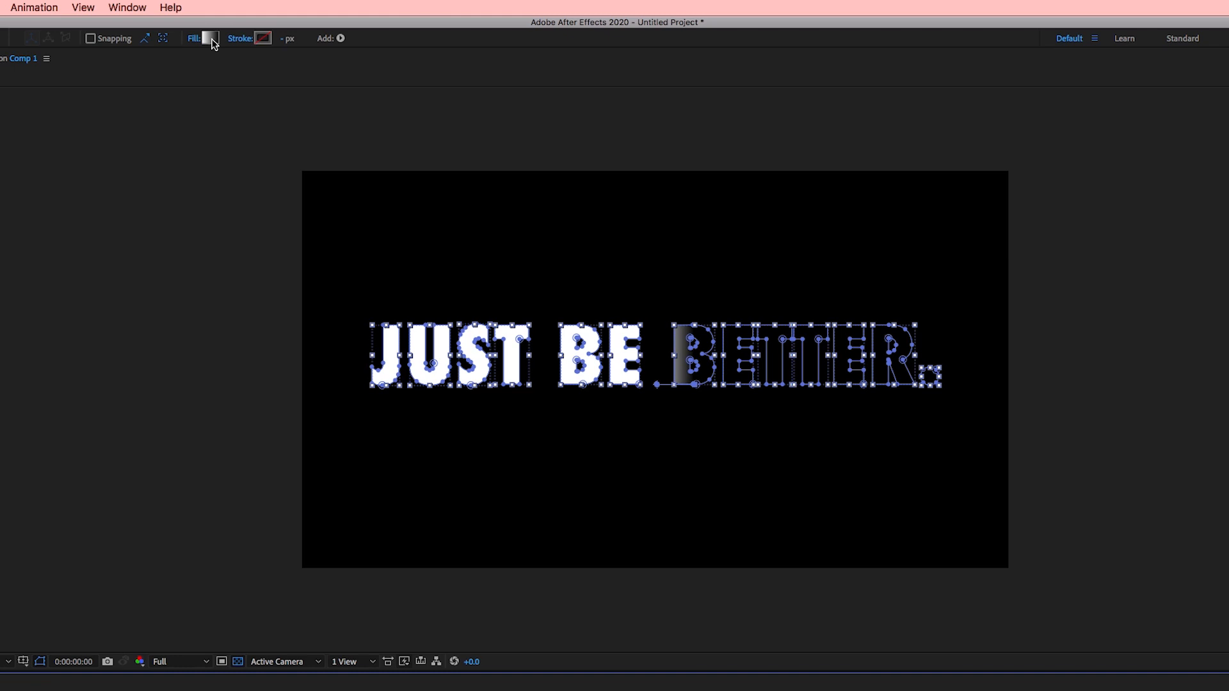
Set the letters' Fill to None and a white 7 px stroke width.
click(210, 38)
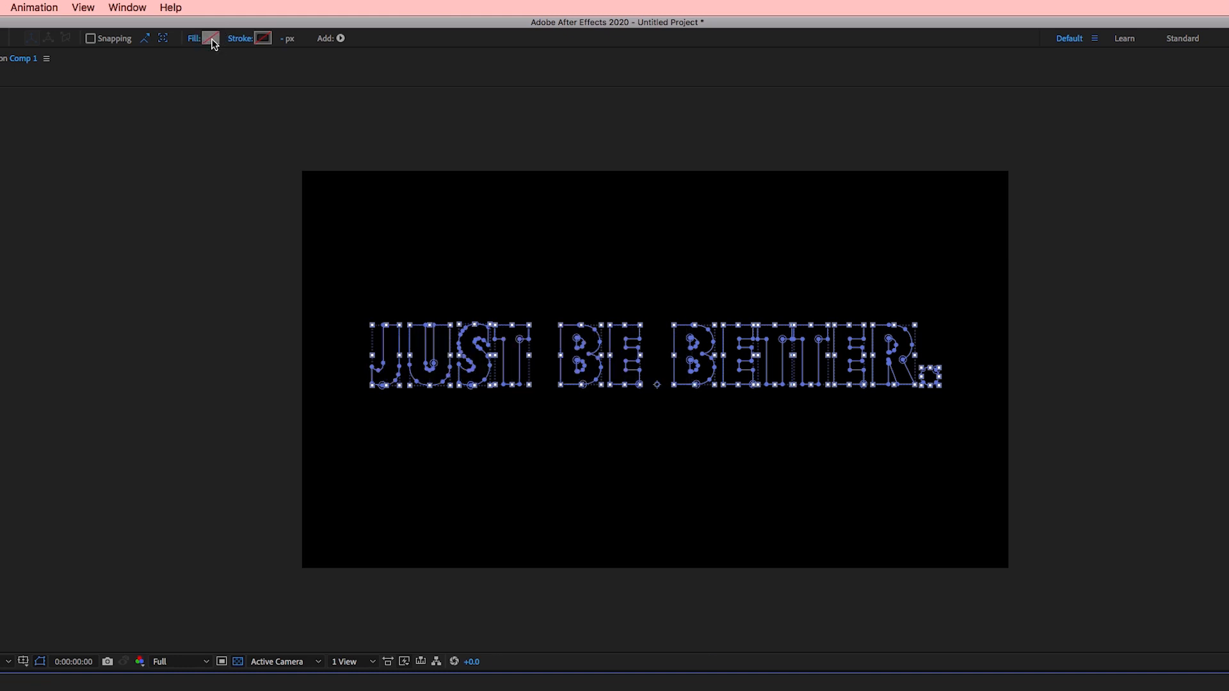
click(208, 37)
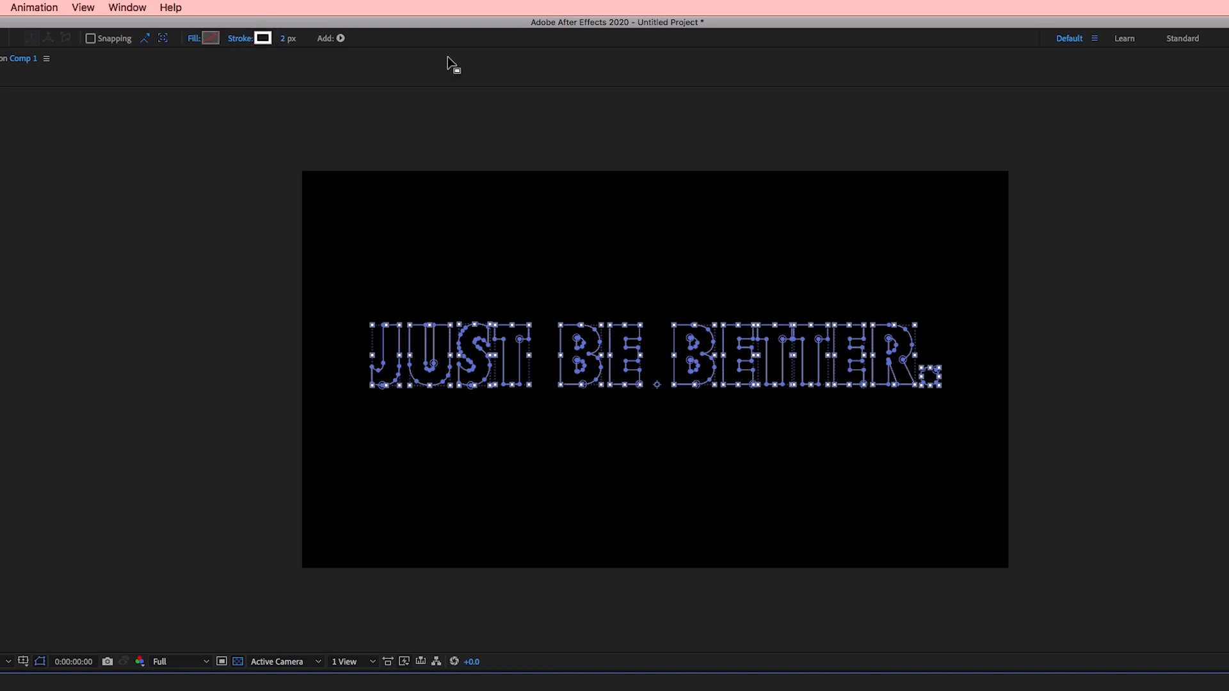
mouse_move(318, 62)
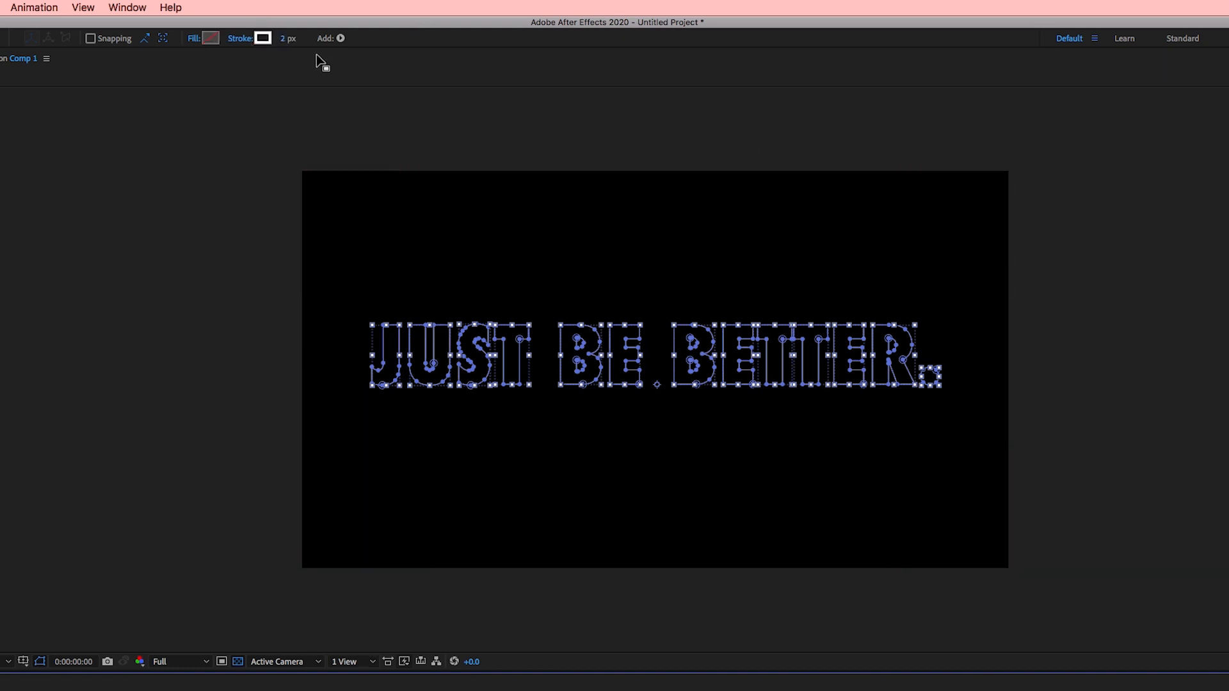
click(288, 38)
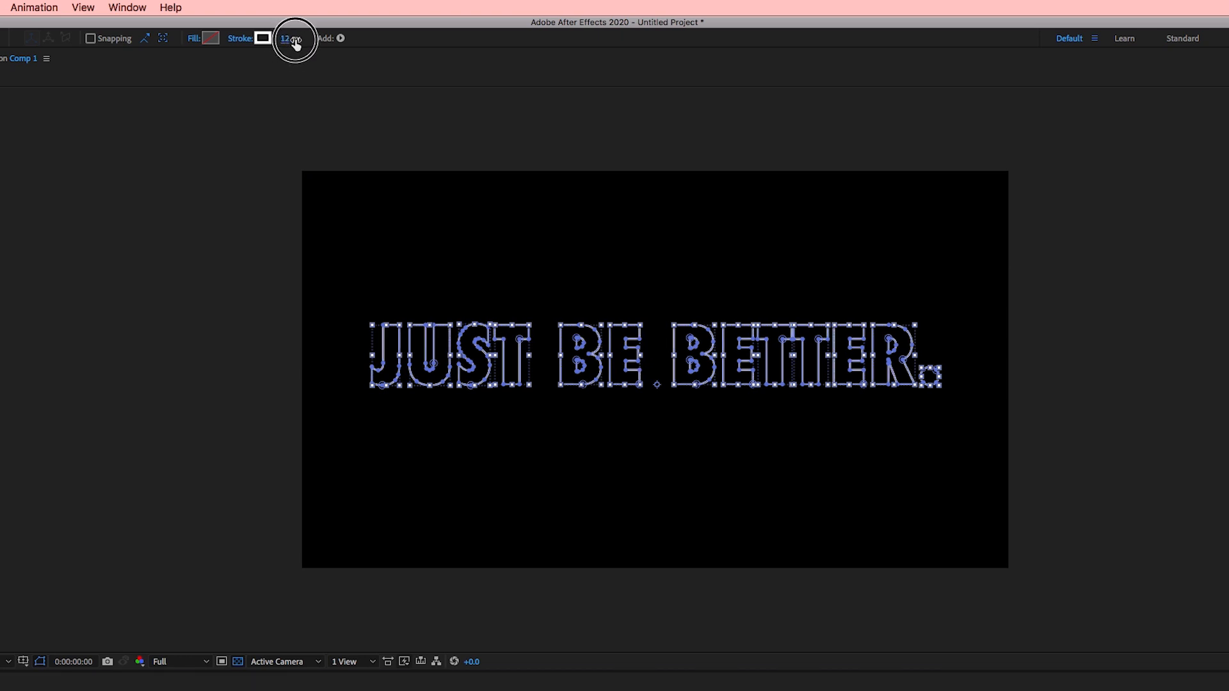
text(7)
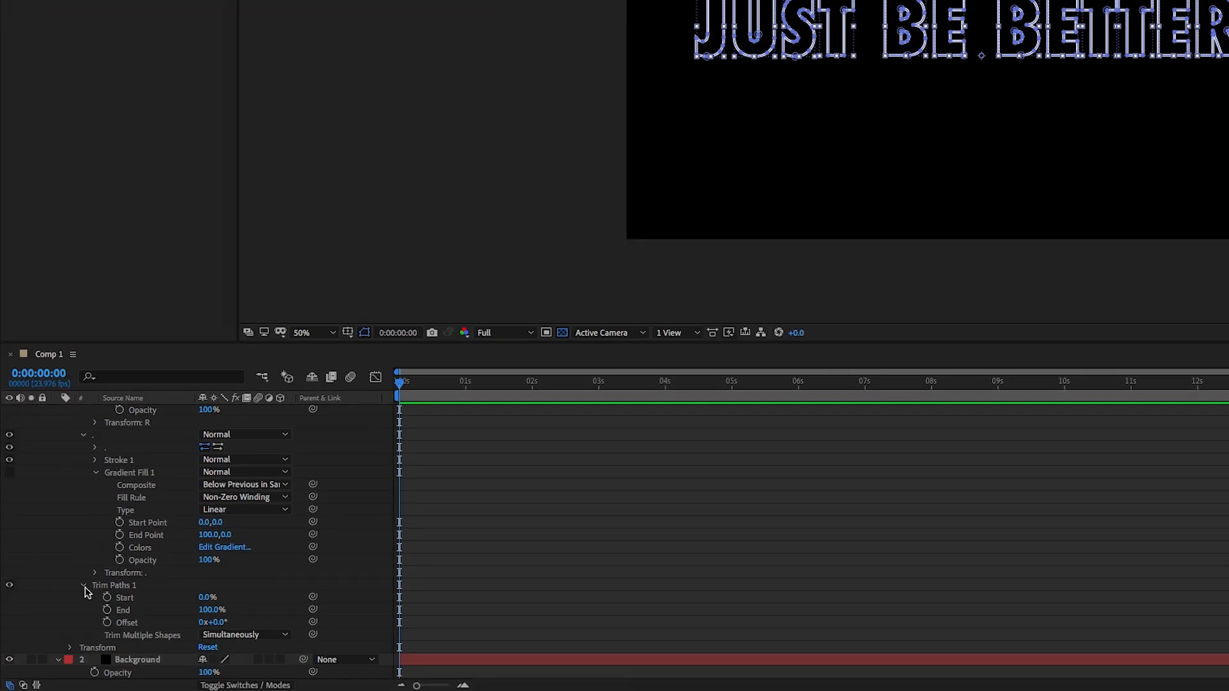
mouse_move(143, 586)
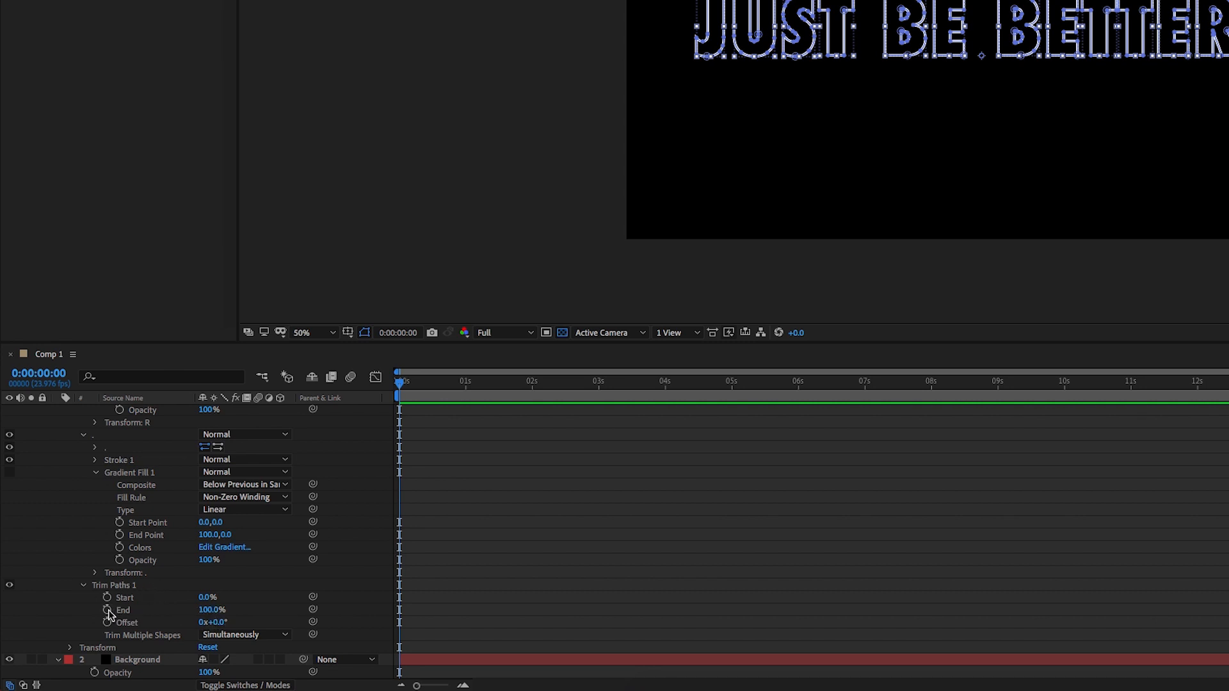
Keyframe Trim Paths End near 0% at the start, then advance the playhead for the write-on.
click(108, 609)
text(1)
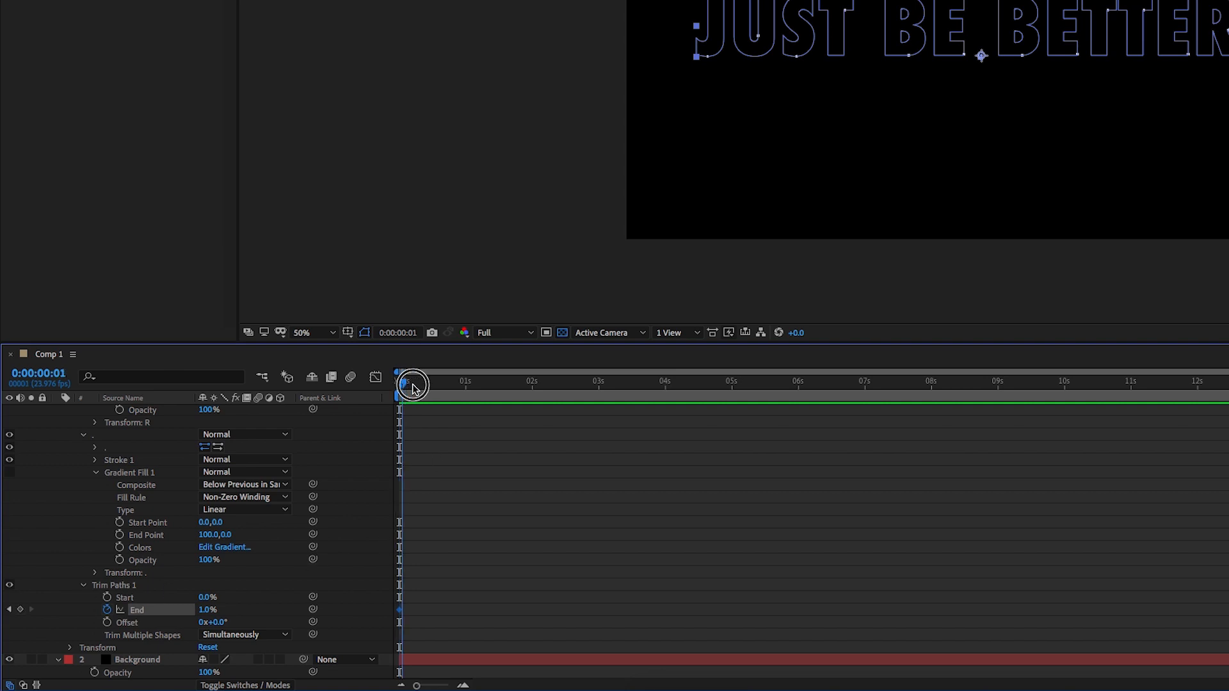
drag(414, 385, 500, 385)
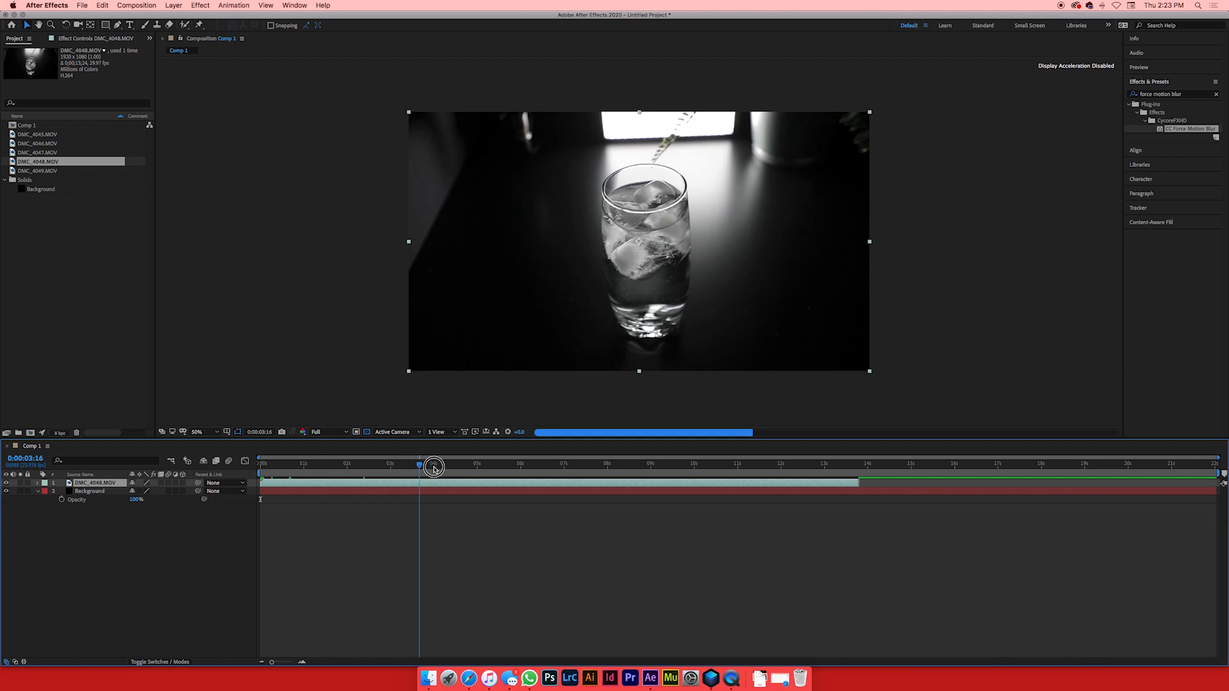
Scrub through the iced-glass clip to about six seconds, revealing the fern and light behind it.
drag(433, 466, 583, 455)
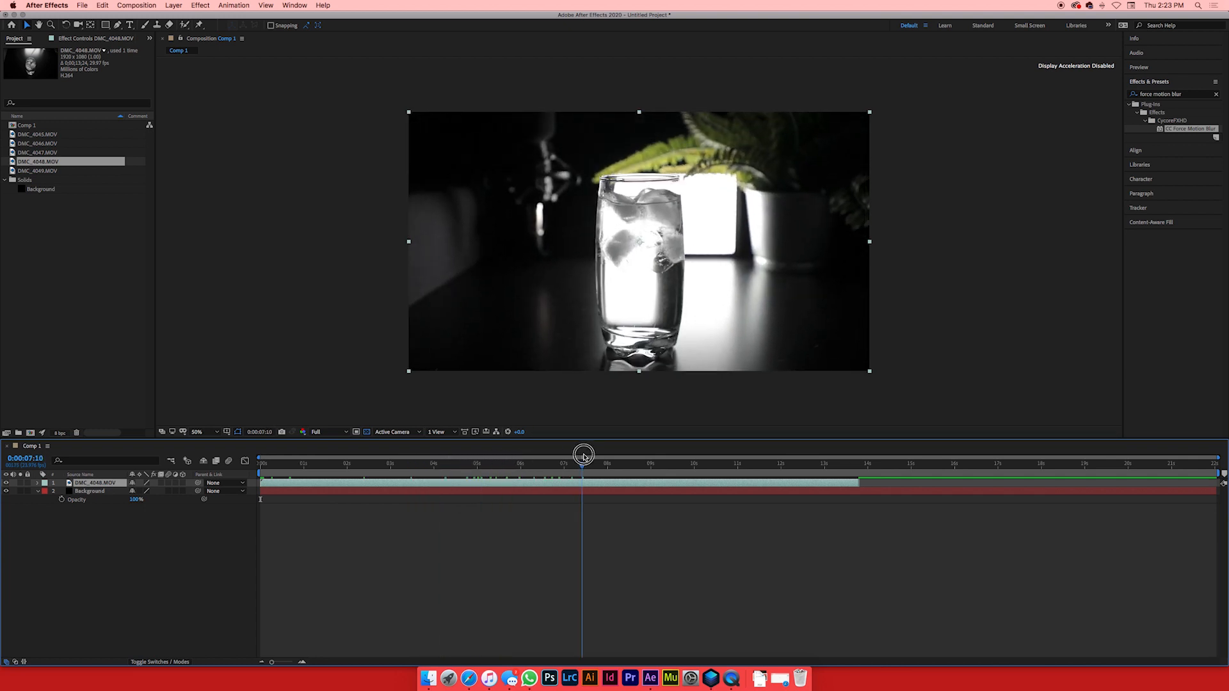
drag(584, 455, 543, 454)
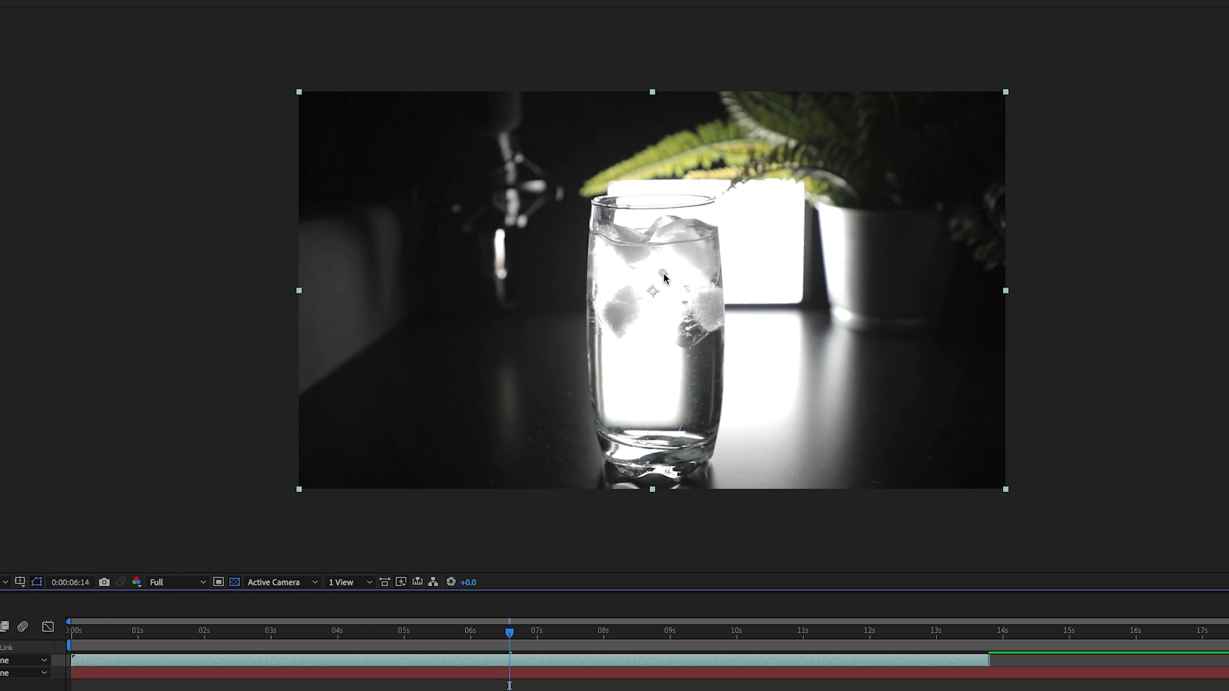
mouse_move(678, 294)
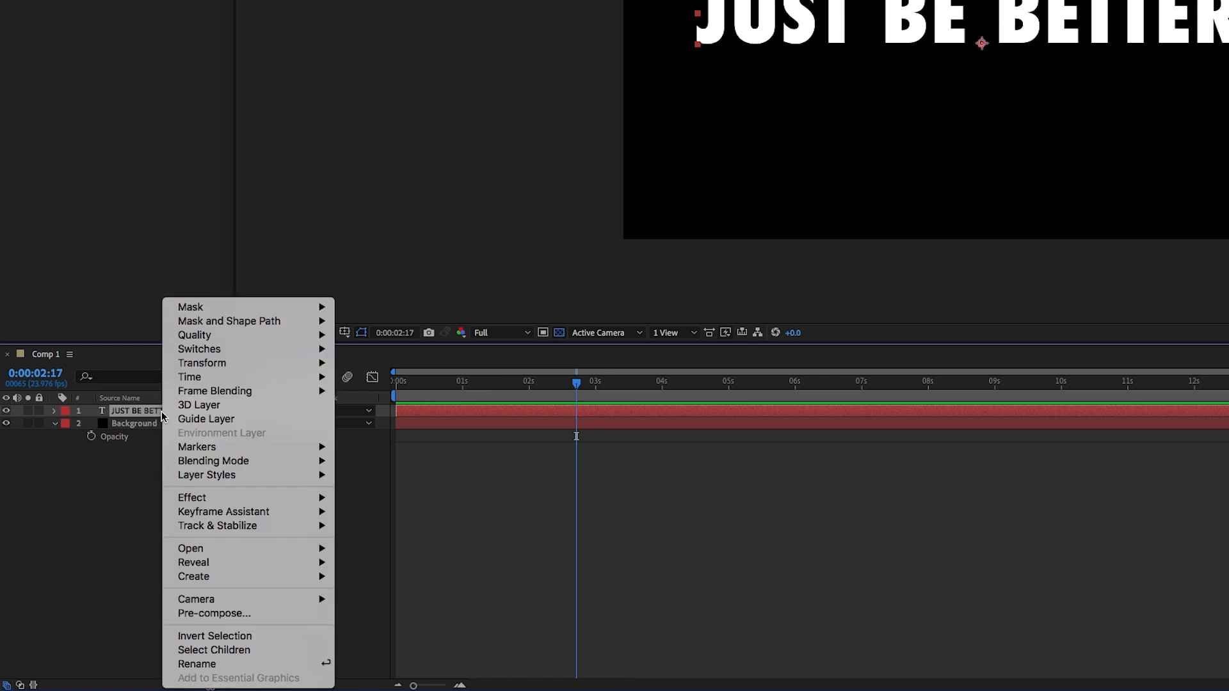
mouse_move(214, 613)
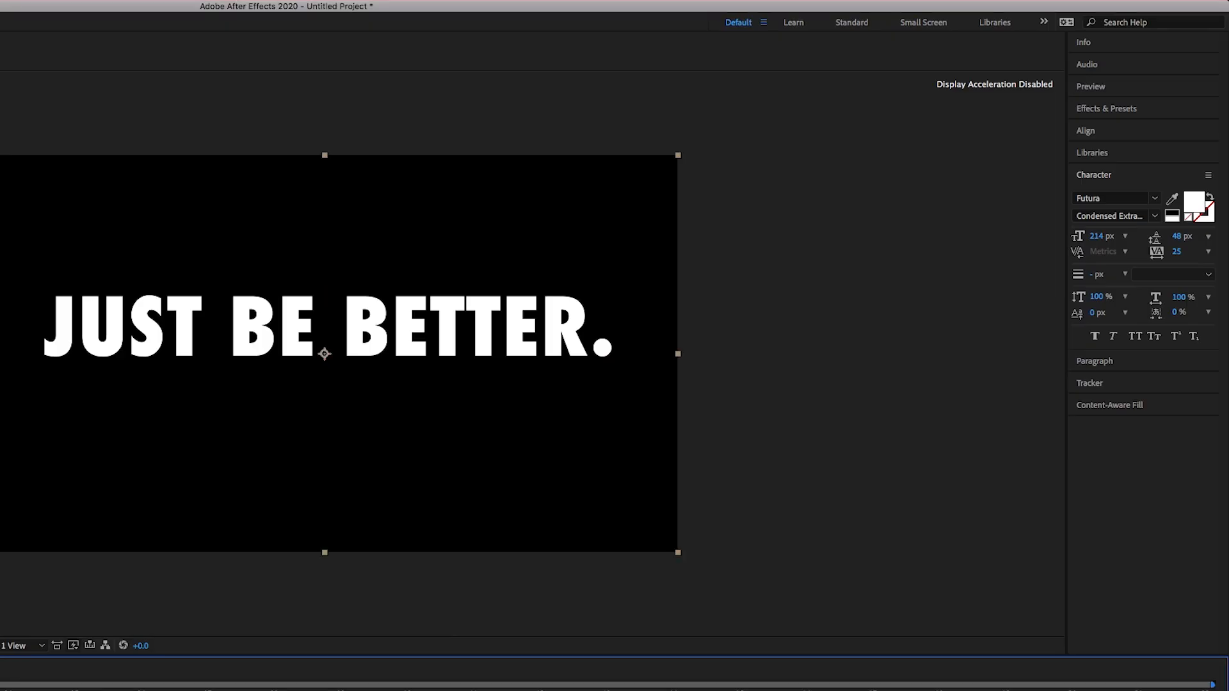
Apply CC Light Rays to the text precomp and place its Center just left of the J.
click(1106, 107)
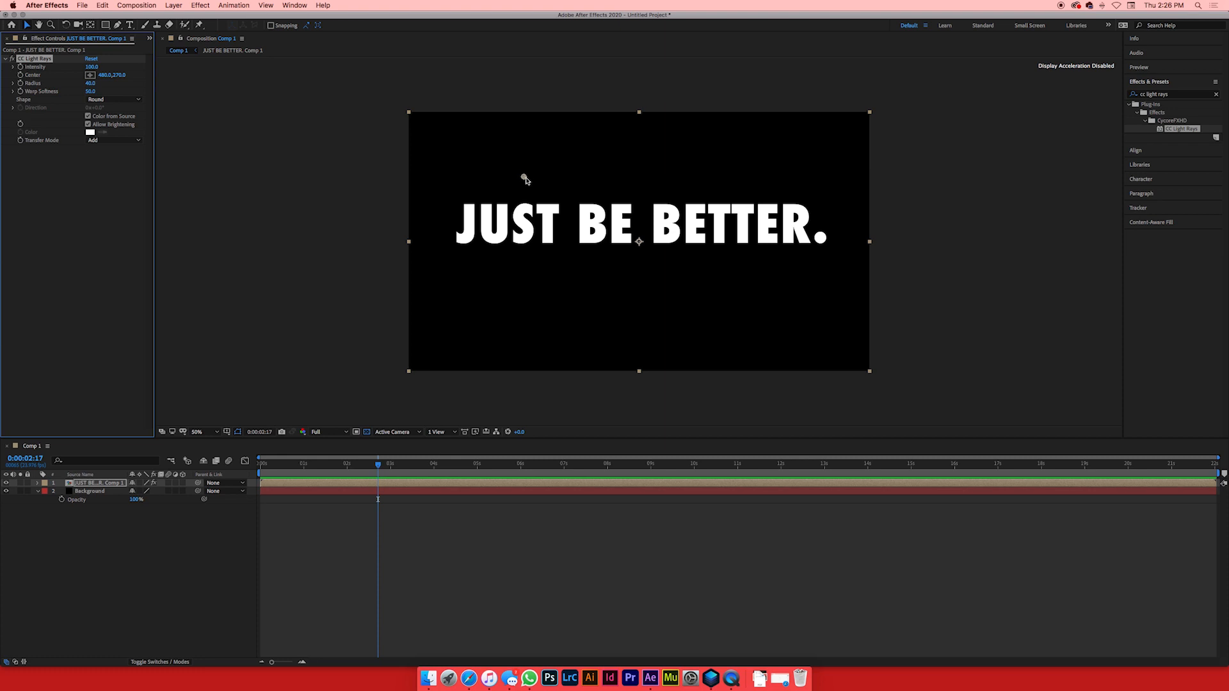
drag(525, 179, 495, 229)
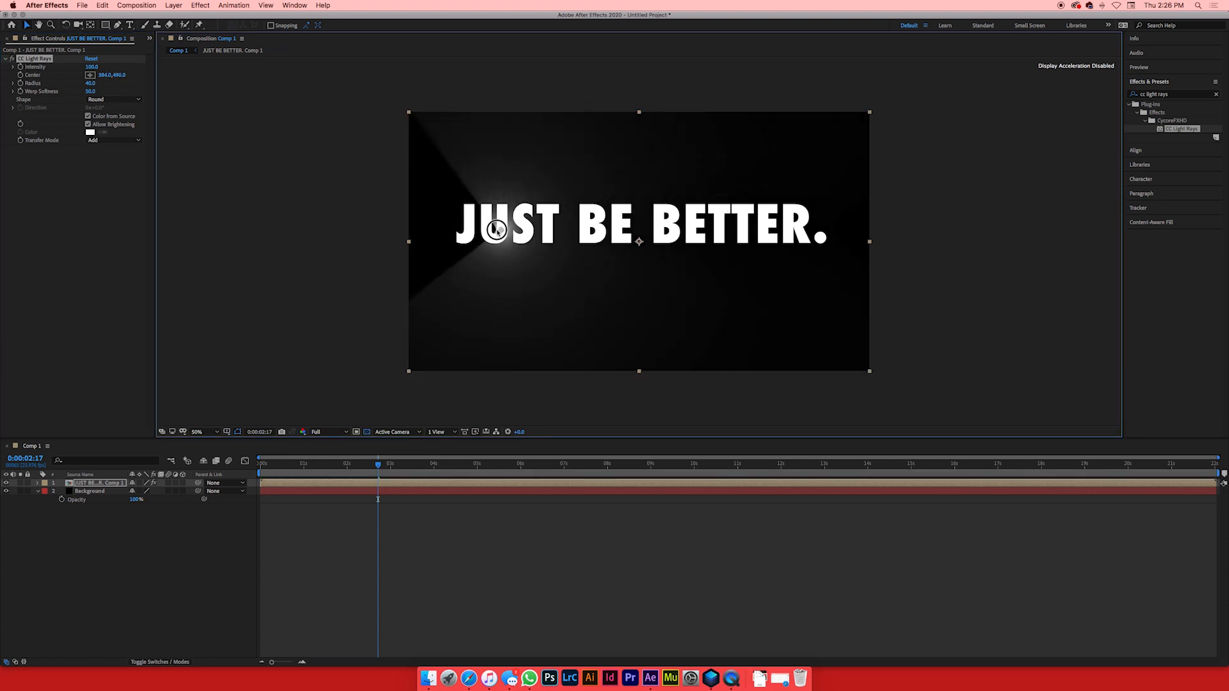
drag(495, 229, 461, 228)
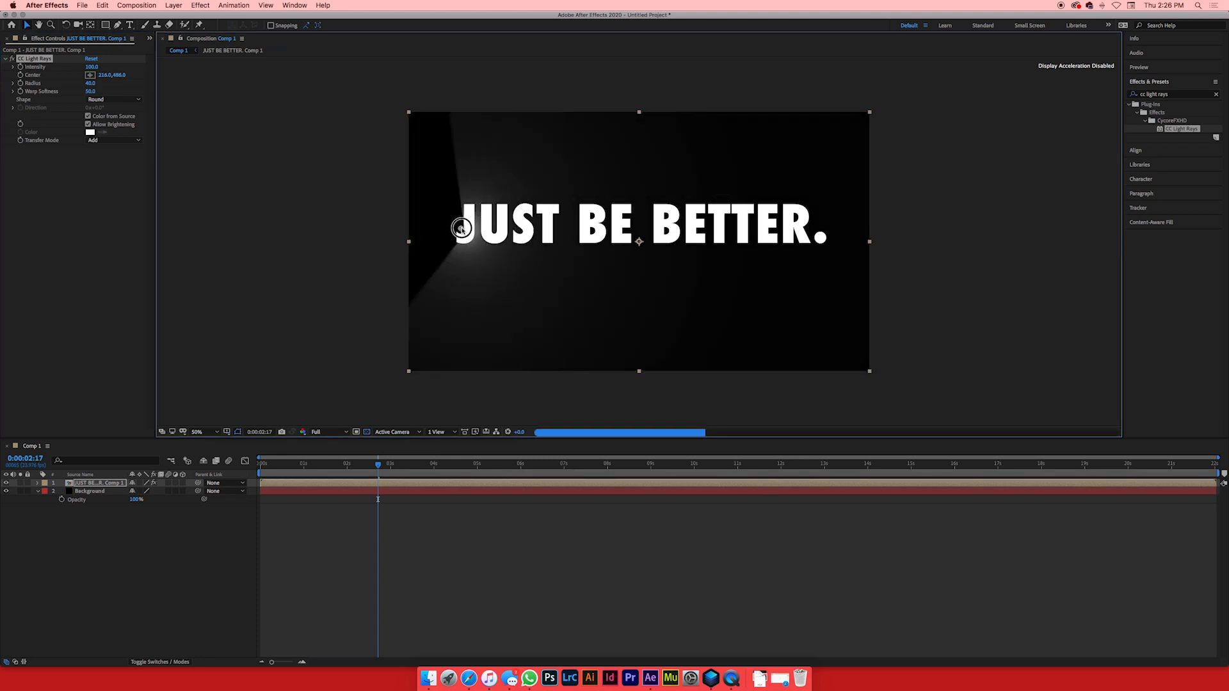
drag(463, 228, 451, 229)
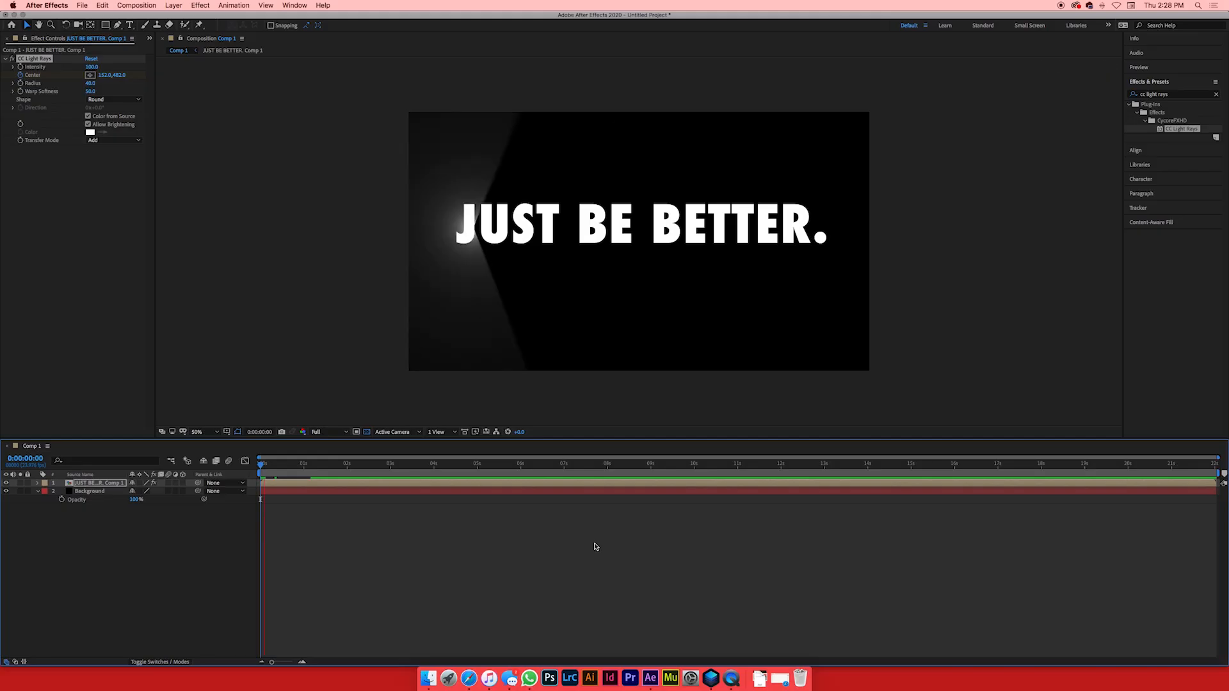
Keyframe the CC Light Rays Center so the beams sweep across JUST BE BETTER. from the J.
click(284, 463)
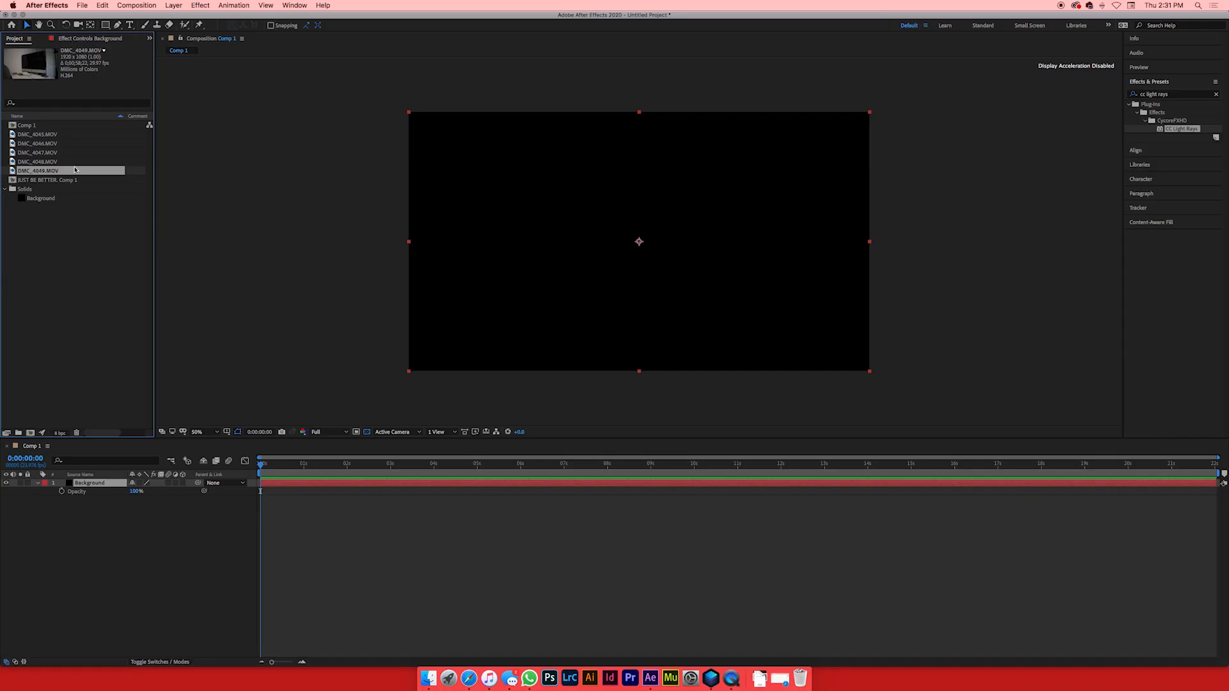
mouse_move(114, 447)
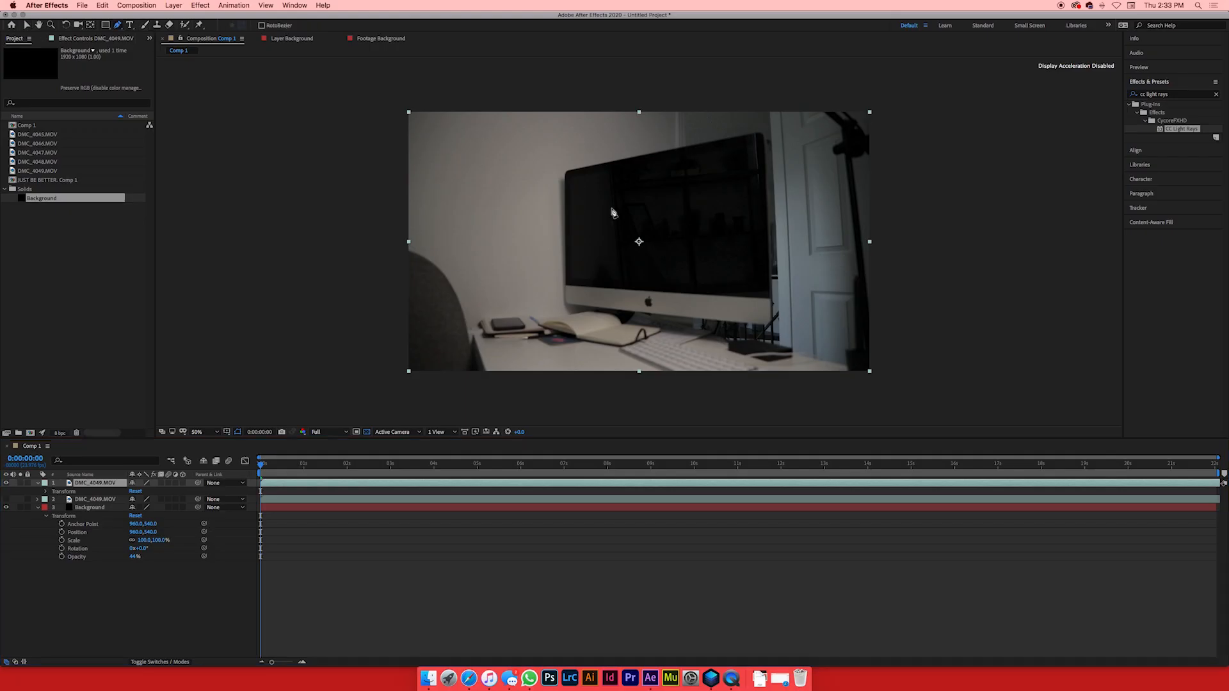
mouse_move(578, 185)
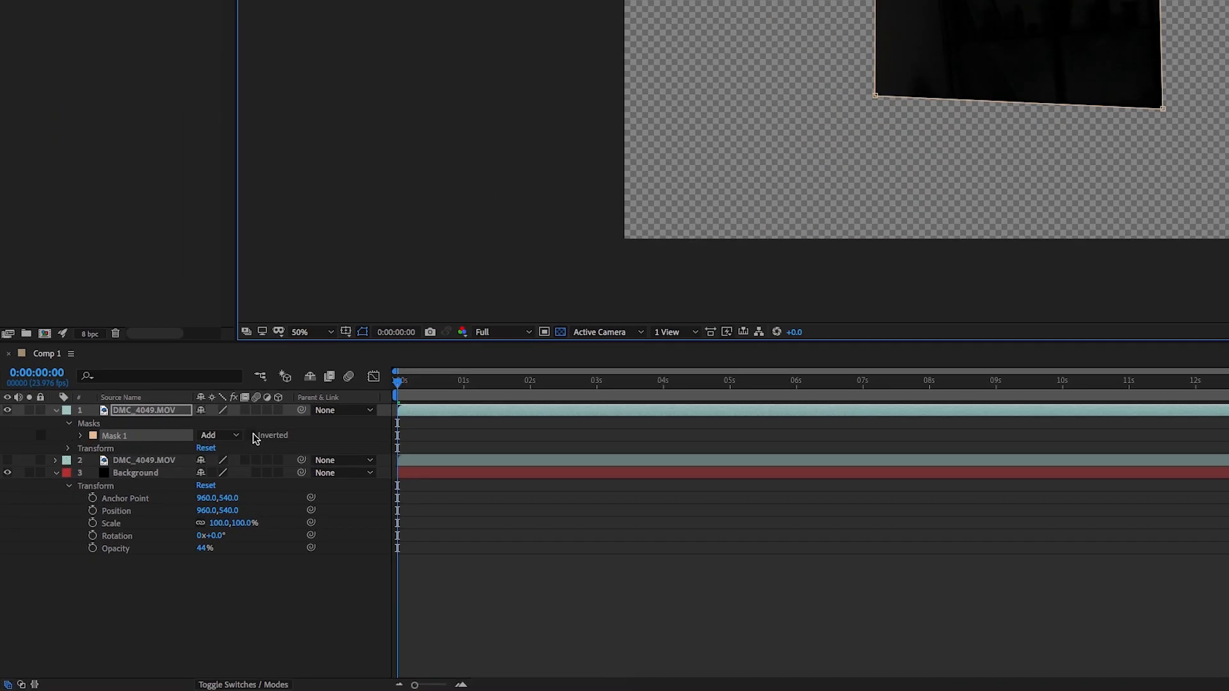
Invert the screen mask on the top DMC_4049 layer so the monitor area becomes transparent.
click(250, 435)
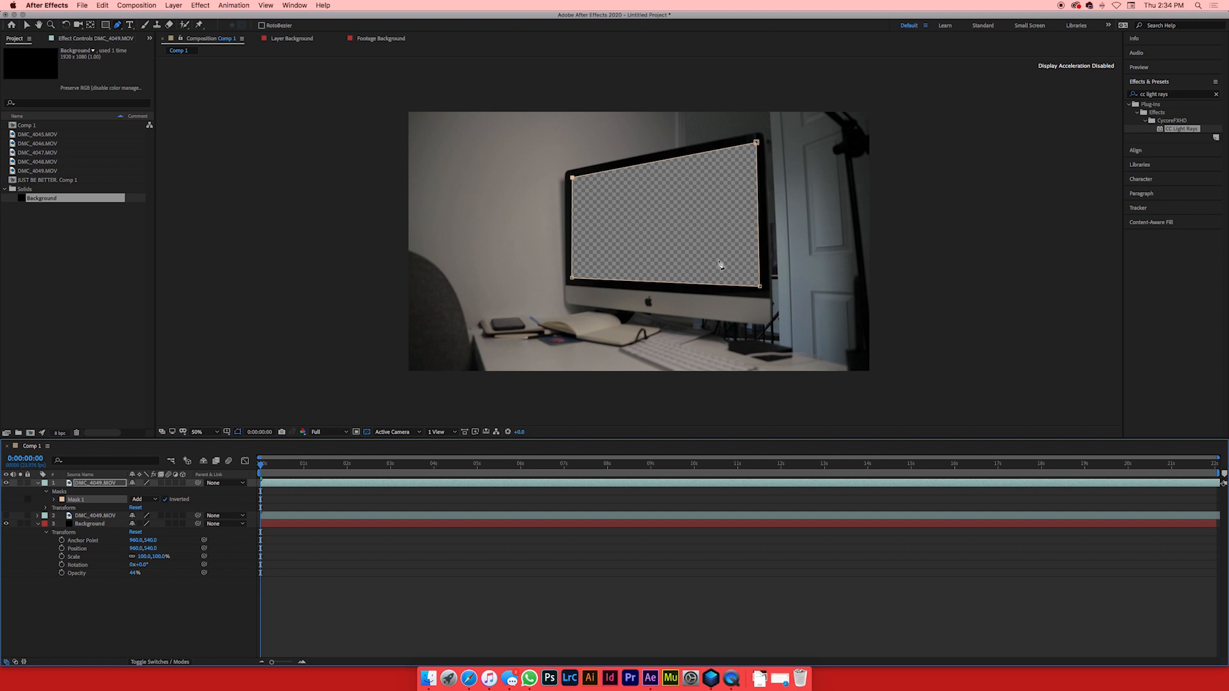
mouse_move(372, 403)
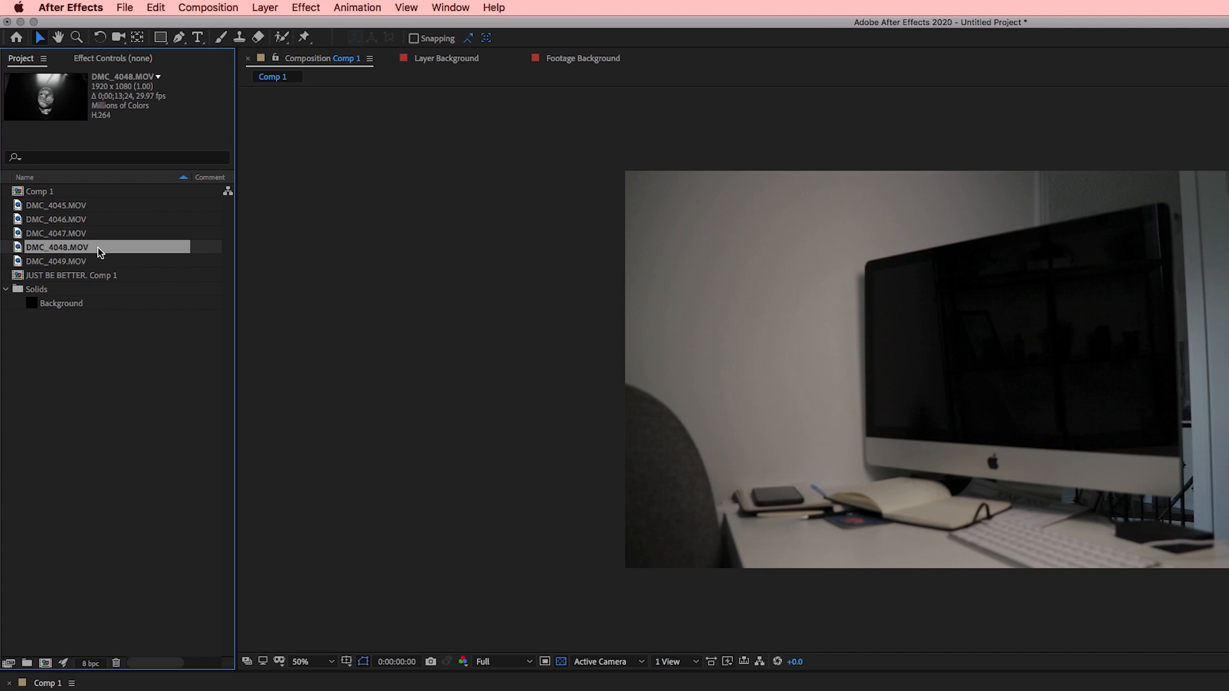
mouse_move(100, 253)
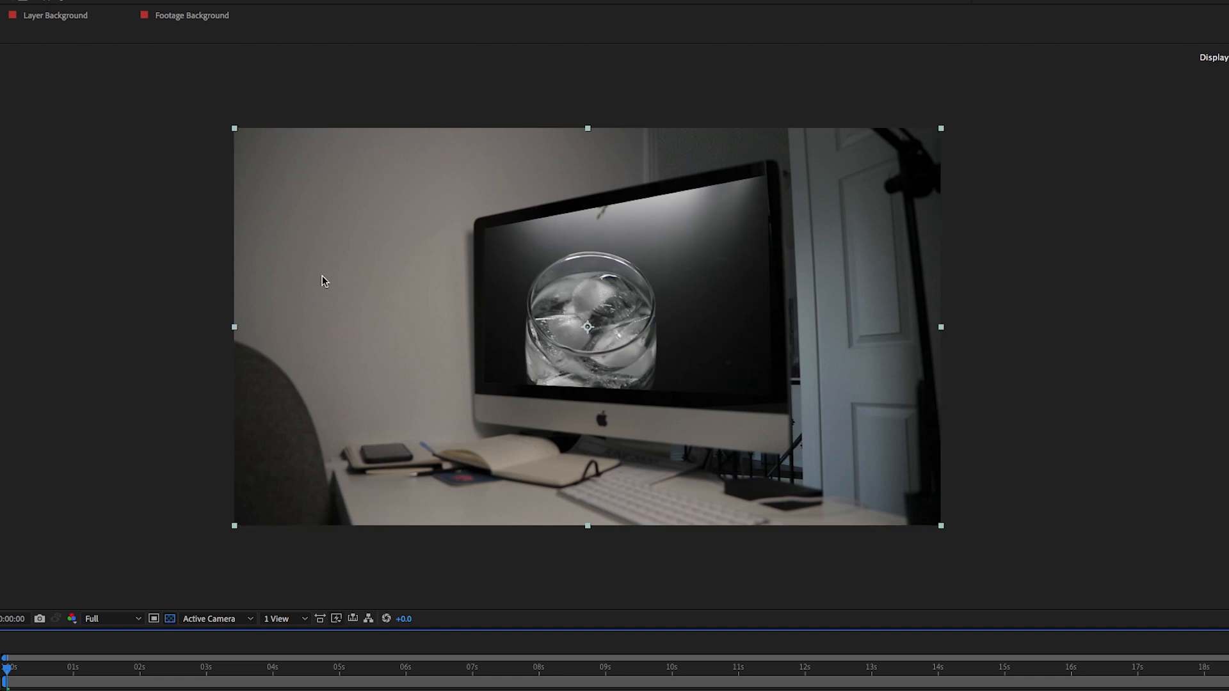
mouse_move(366, 470)
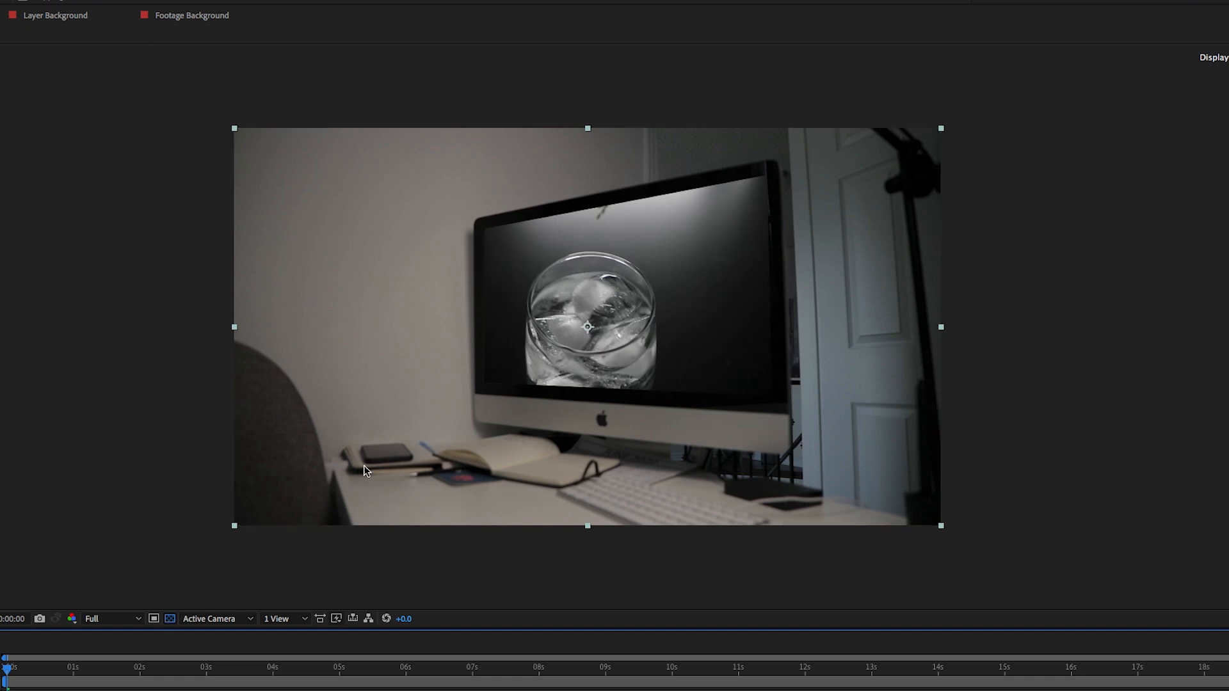
mouse_move(361, 474)
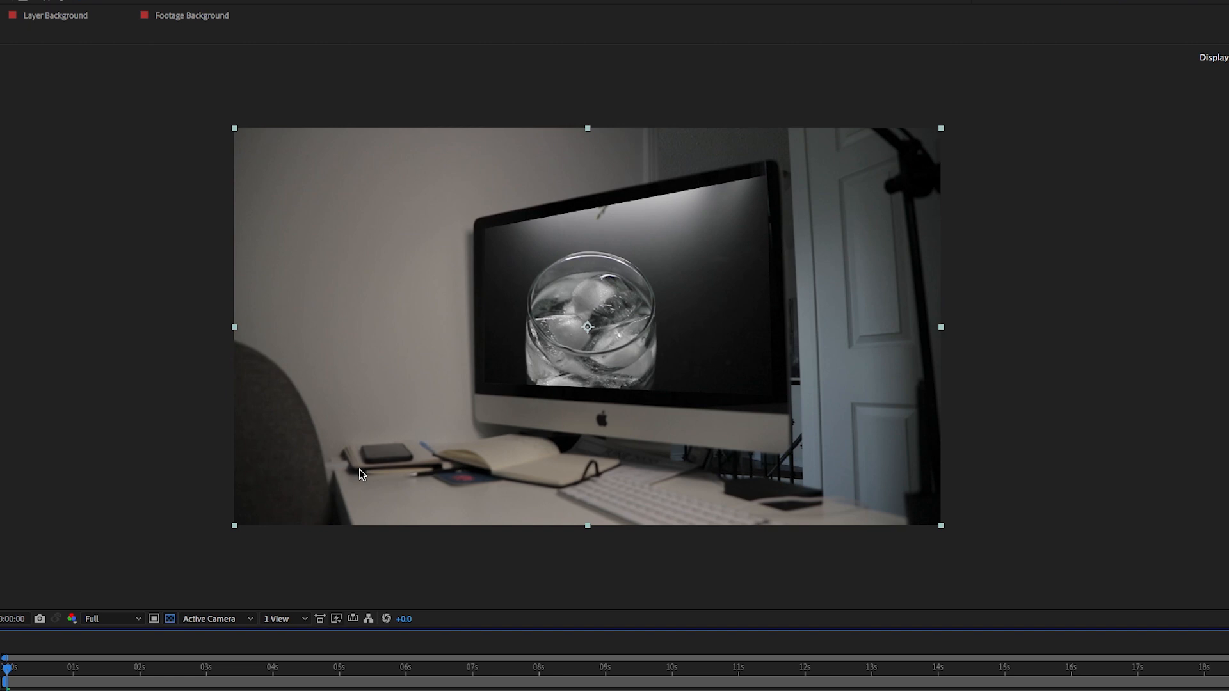
mouse_move(596, 484)
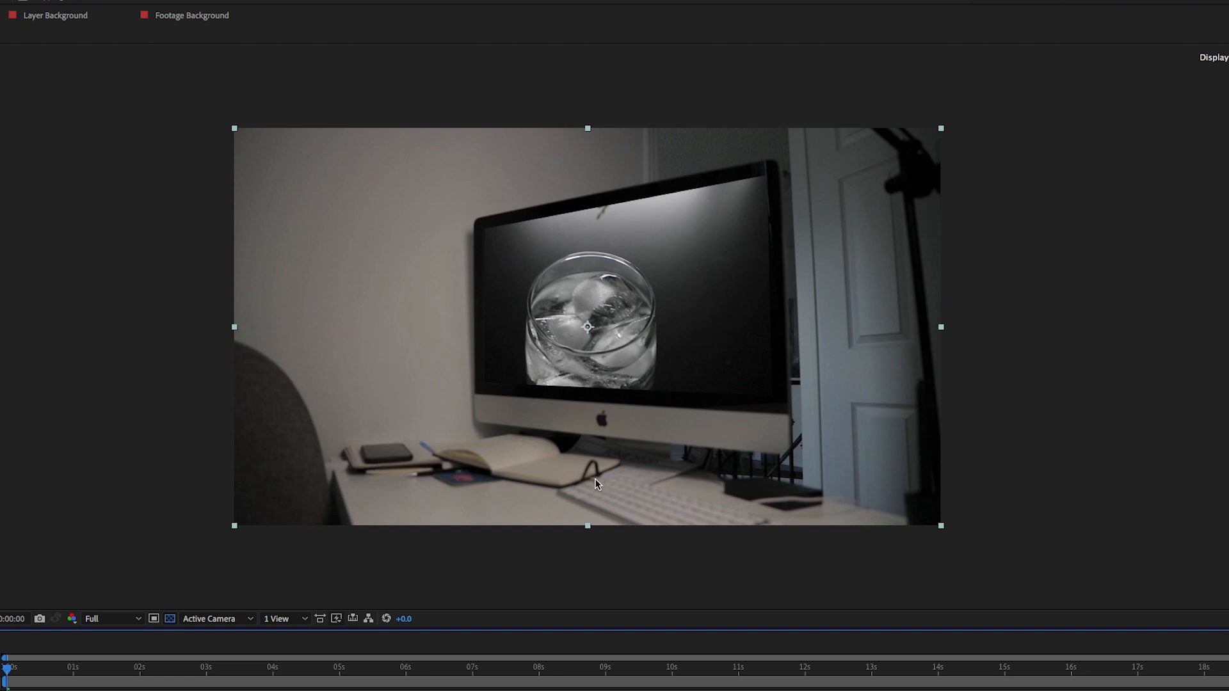
Search Effects & Presets for 'power pin' to corner-pin the glass clip under the mask.
text(power pin)
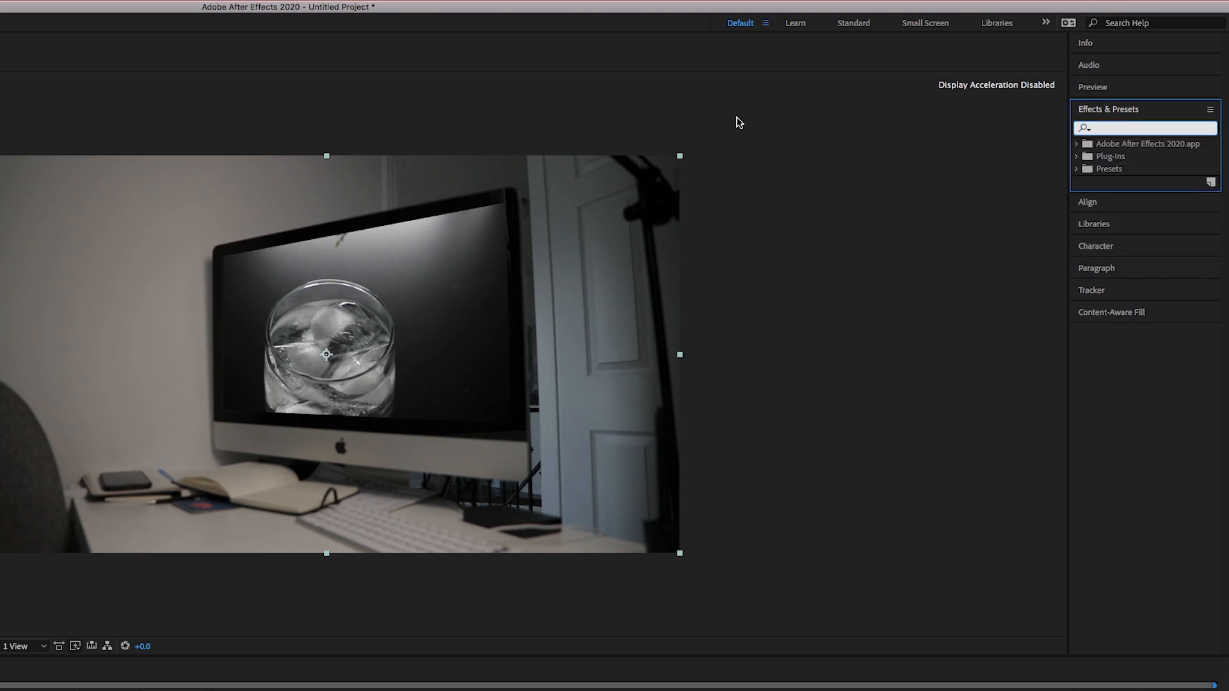
Apply CC Power Pin to DMC_4048.MOV and pin its left corners onto the iMac screen's corners.
text(power)
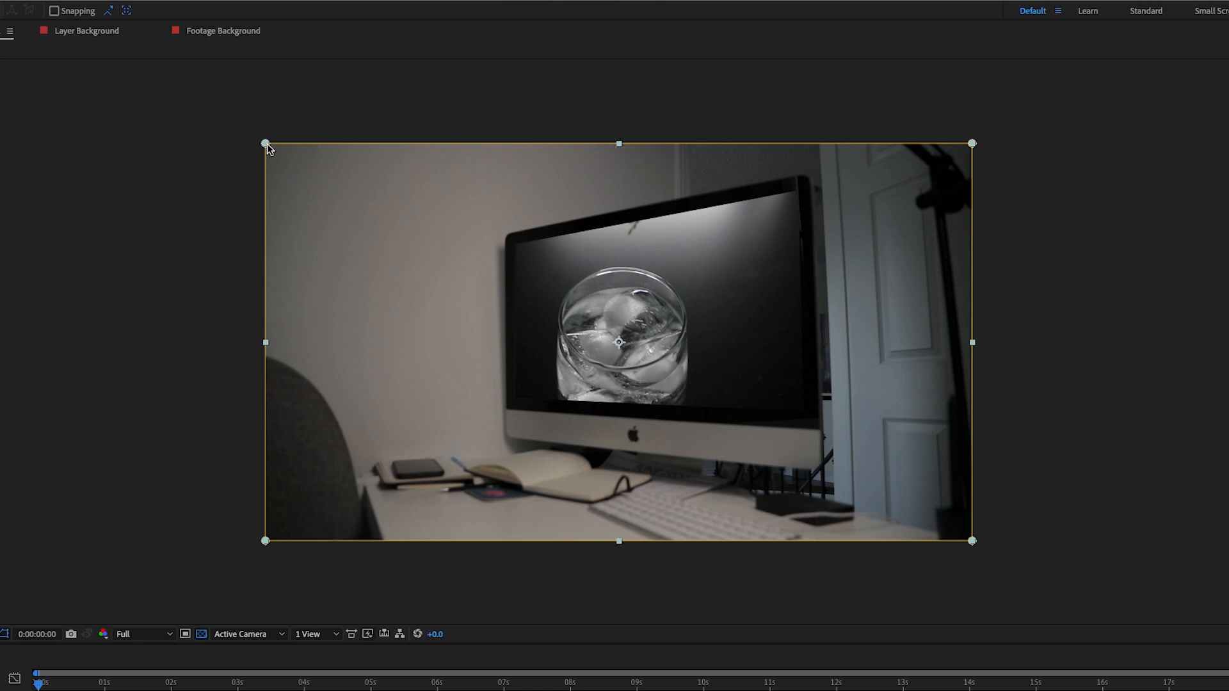
drag(266, 143, 462, 236)
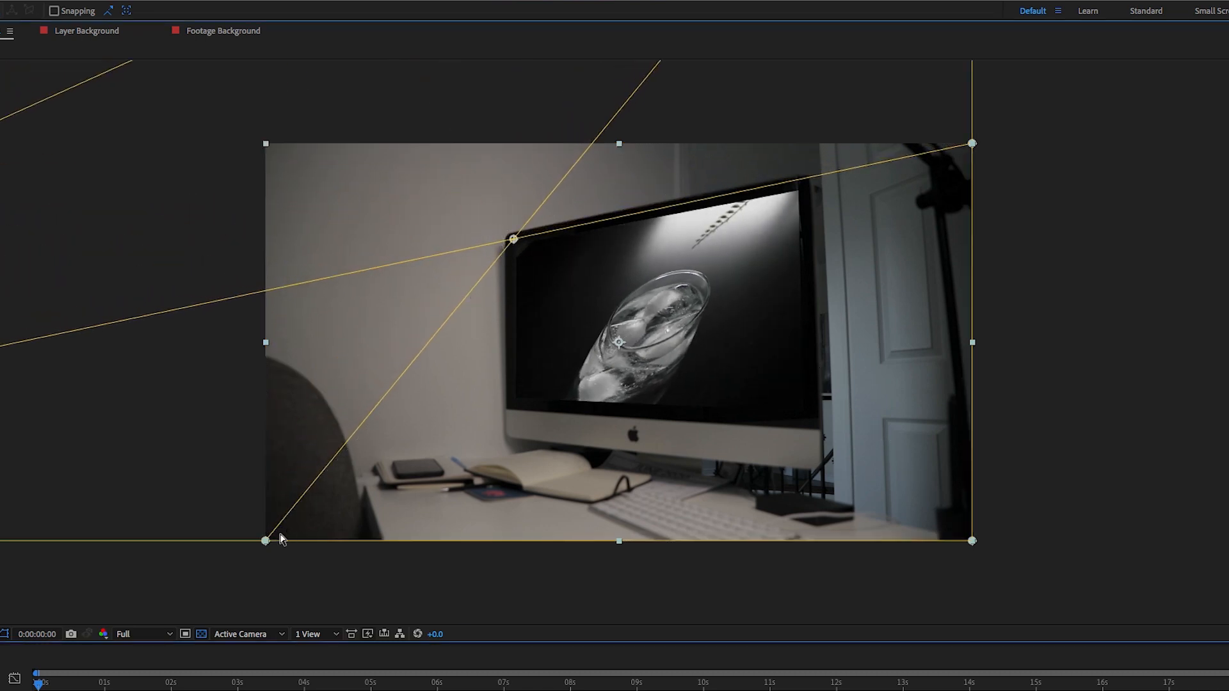
drag(281, 539, 808, 418)
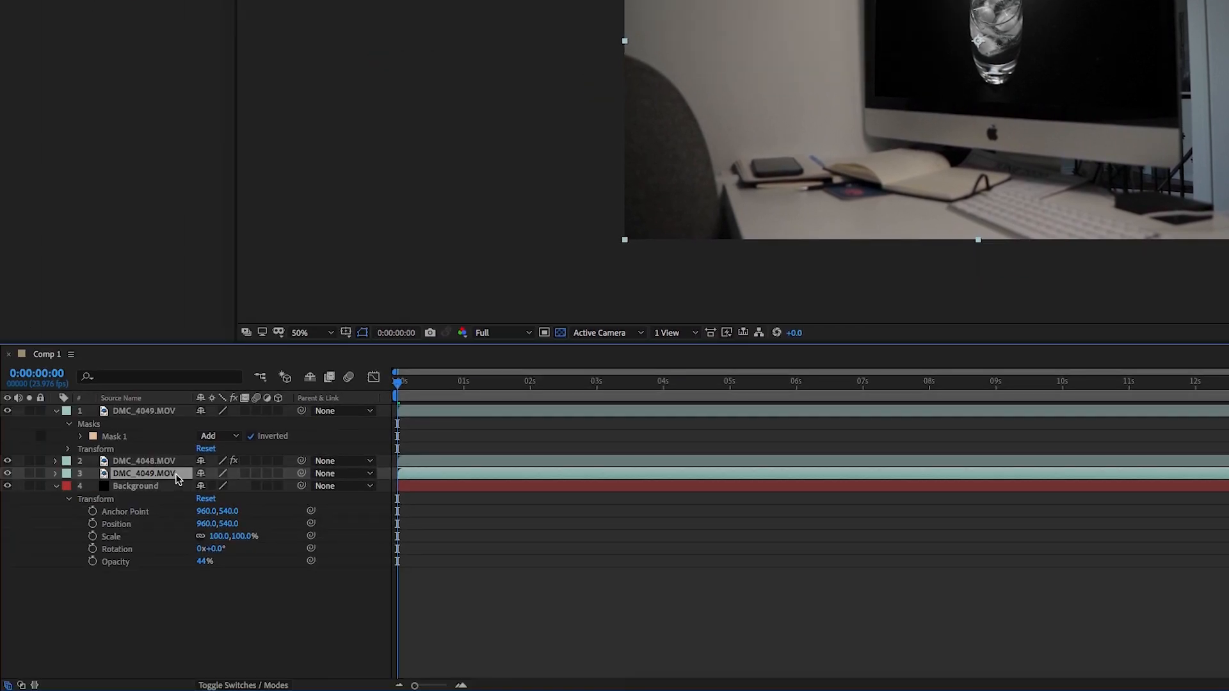
Move the unmasked DMC_4049 copy above the glass clip and set its blending mode to Difference.
drag(144, 472, 143, 459)
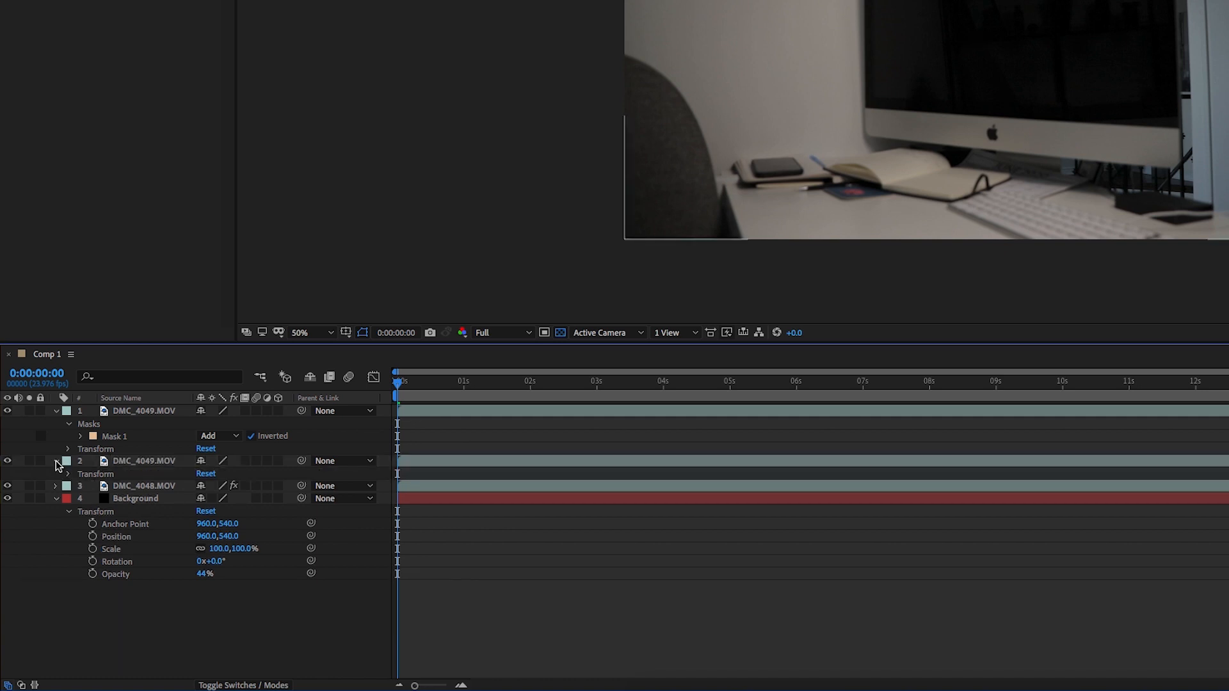
right_click(143, 461)
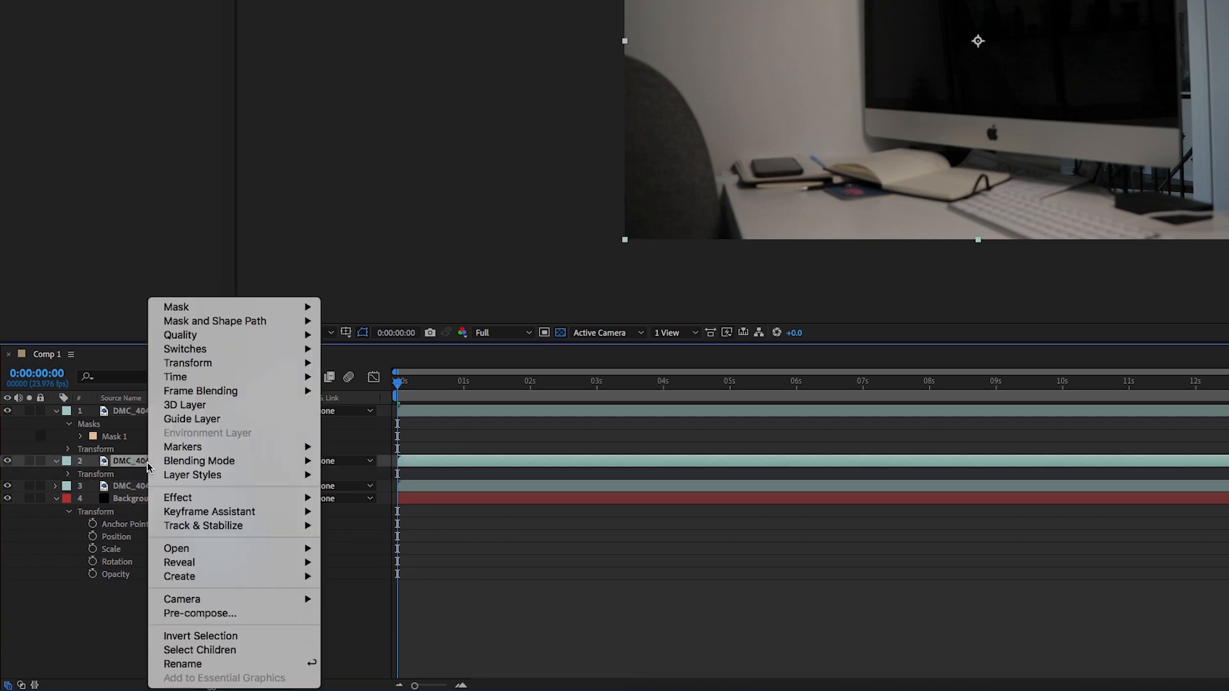
mouse_move(198, 460)
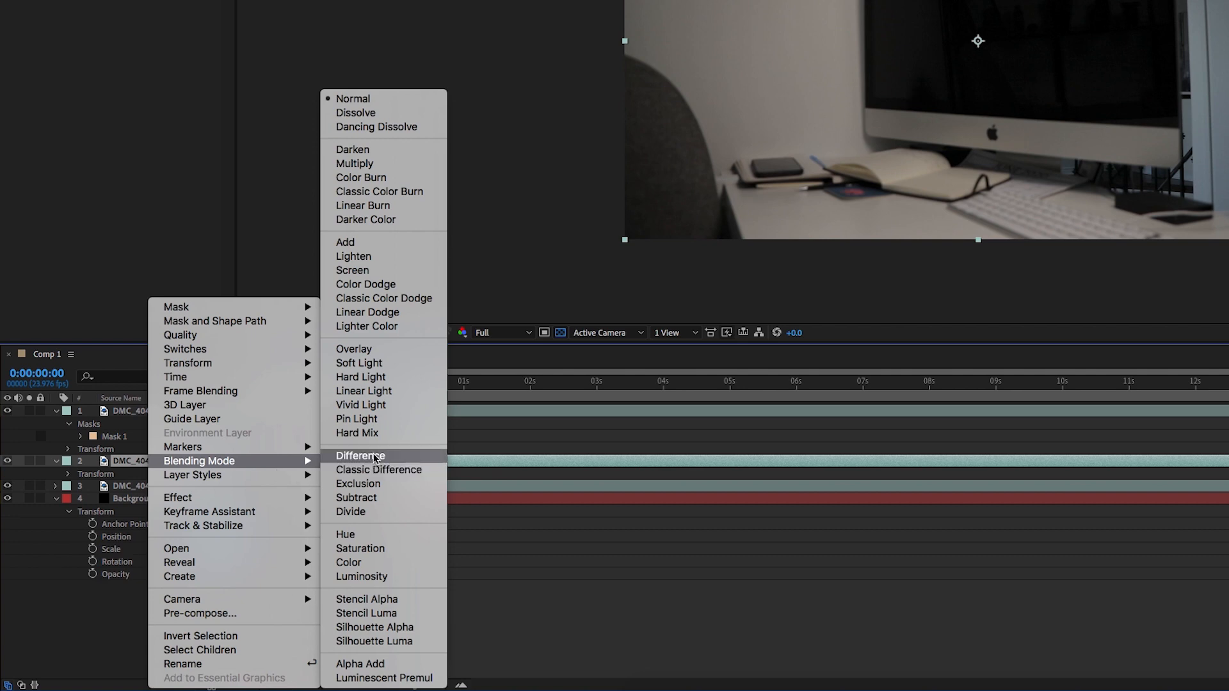
click(360, 456)
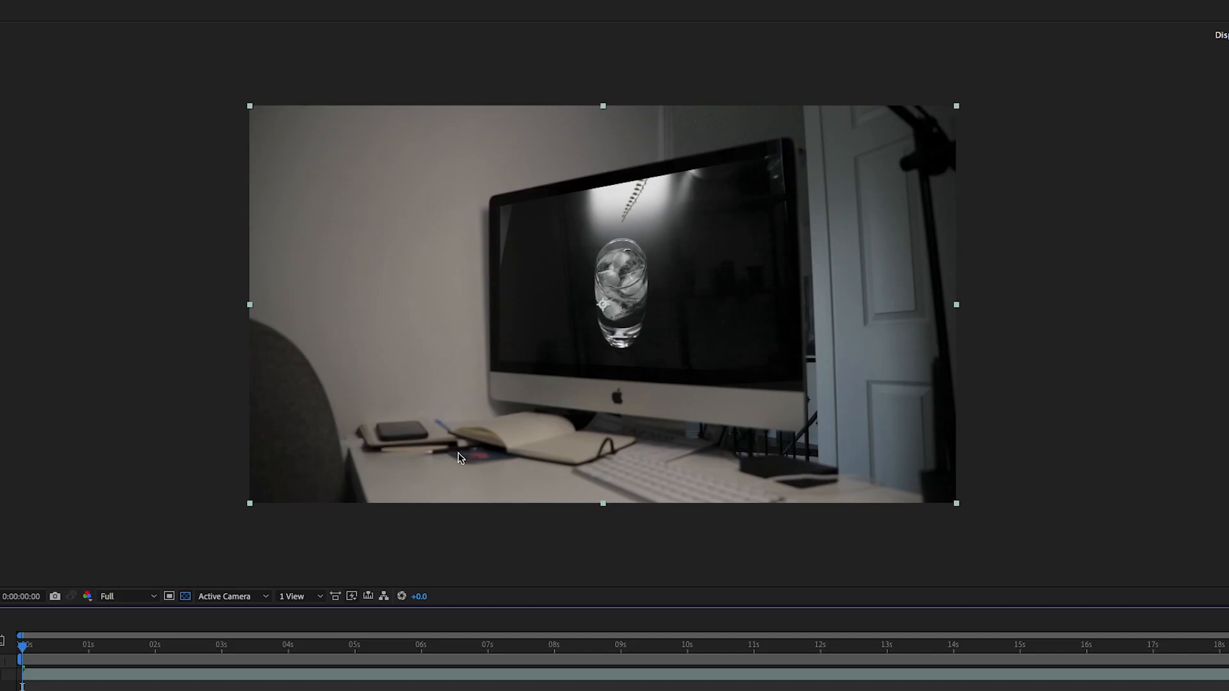